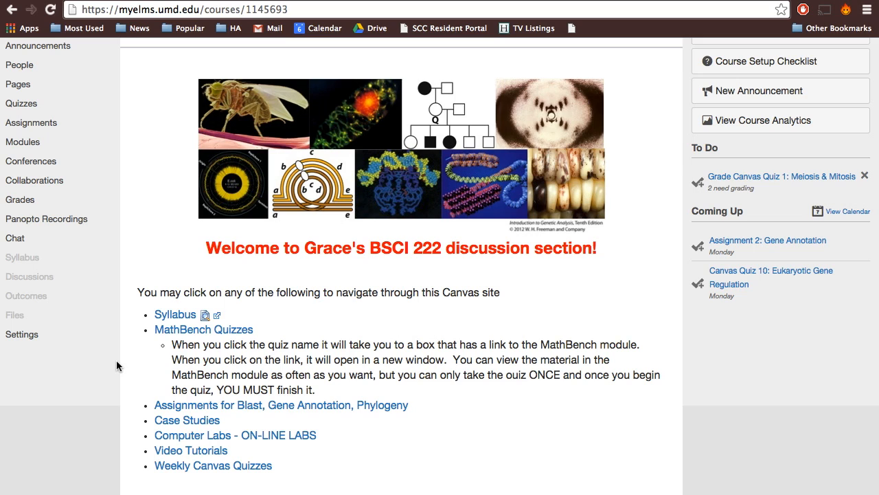
{"action": "mouse_move", "coordinate": [195, 404]}
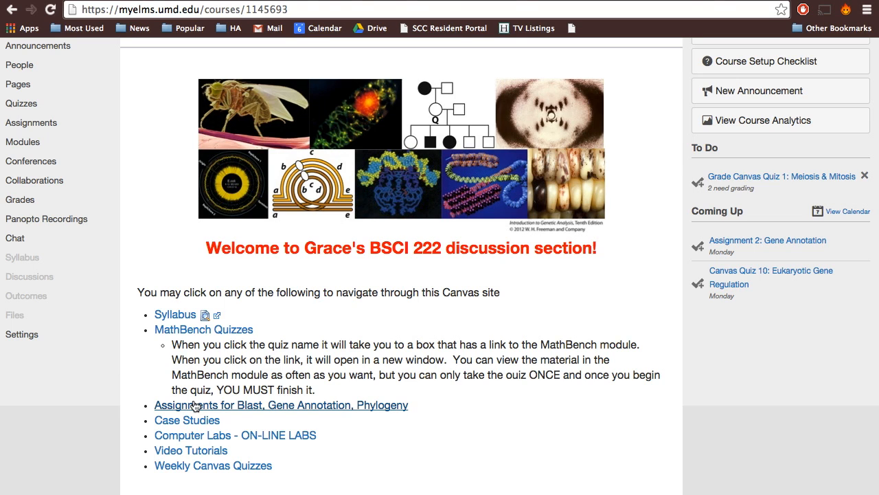
{"action": "mouse_move", "coordinate": [251, 410]}
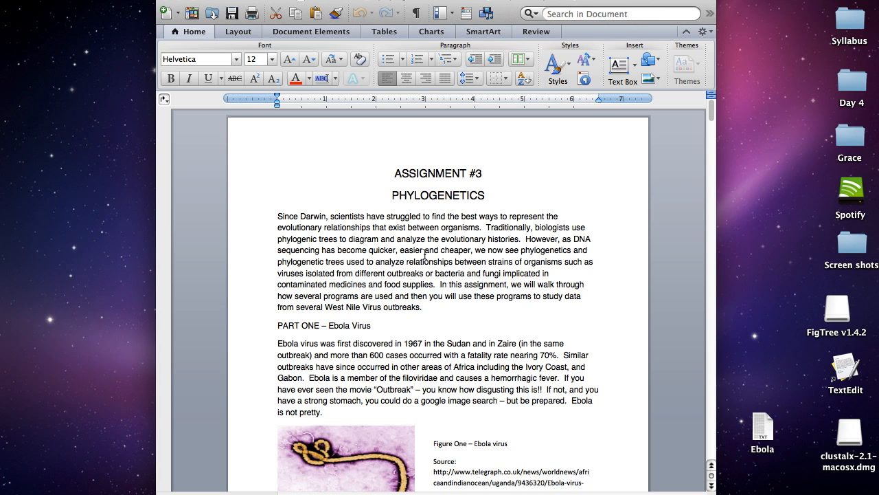
Step: Scroll the Assignment #3 document to the West Nile Virus sequence list and A–Z subsets
{"action": "scroll", "scroll_direction": "down", "scroll_amount": 3}
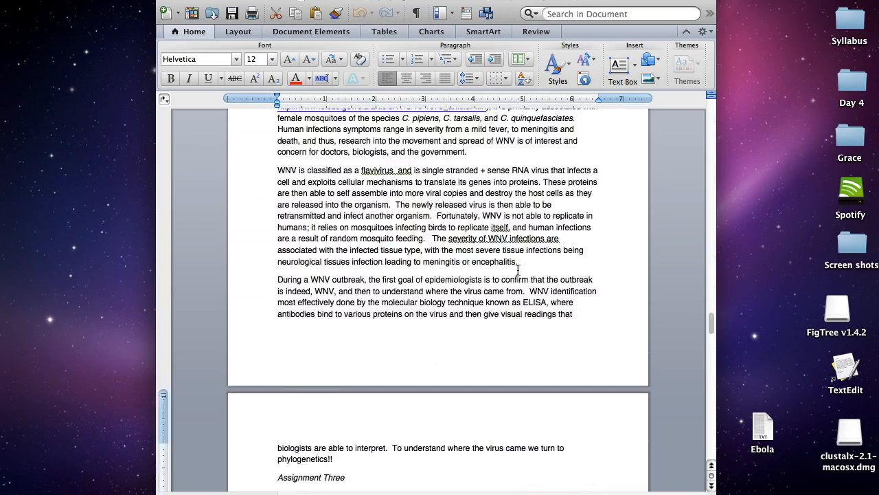
{"action": "scroll", "scroll_direction": "down", "scroll_amount": 3}
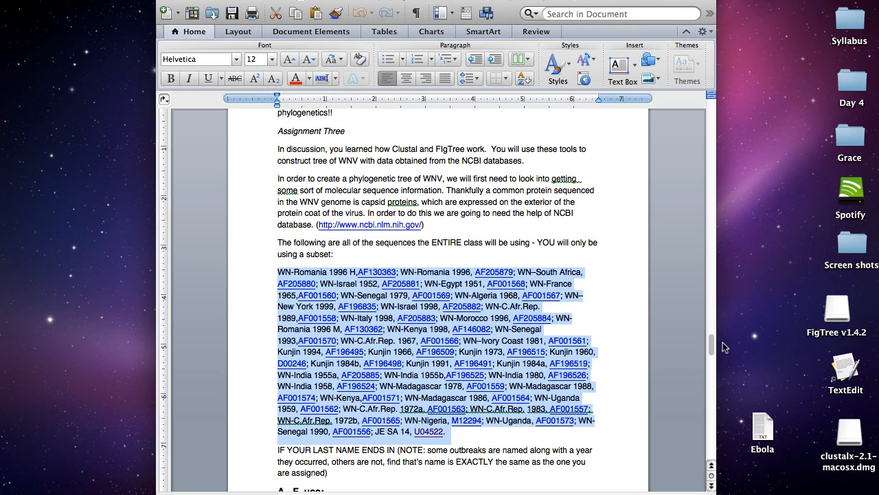
{"action": "scroll", "scroll_direction": "down", "scroll_amount": 3}
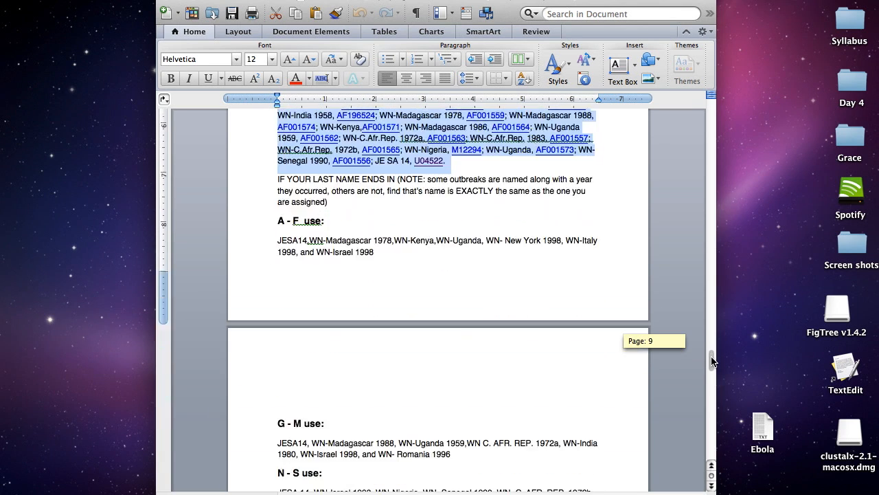
{"action": "scroll", "scroll_direction": "down", "scroll_amount": 3}
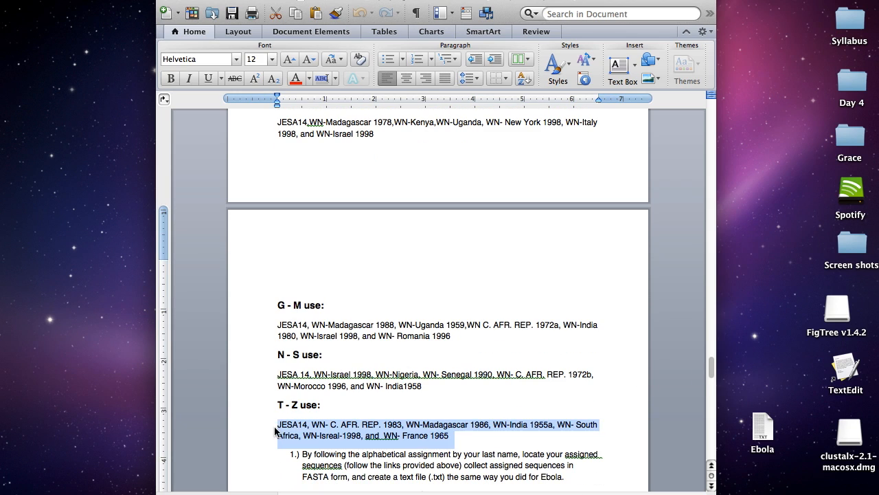
{"action": "mouse_move", "coordinate": [653, 394]}
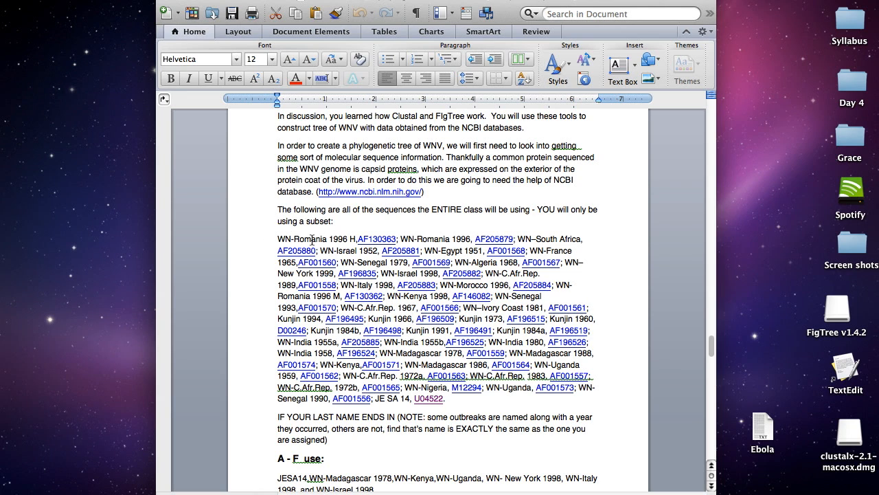
{"action": "mouse_move", "coordinate": [376, 239]}
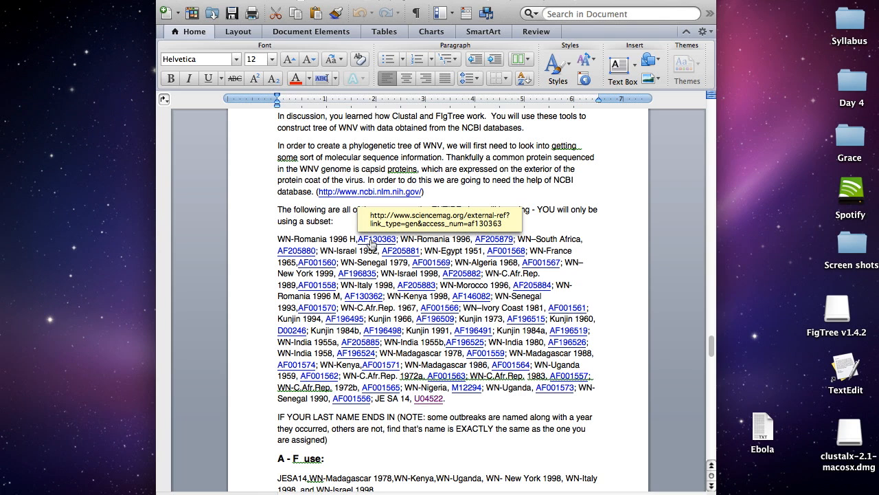
{"action": "scroll", "scroll_direction": "down", "scroll_amount": 3}
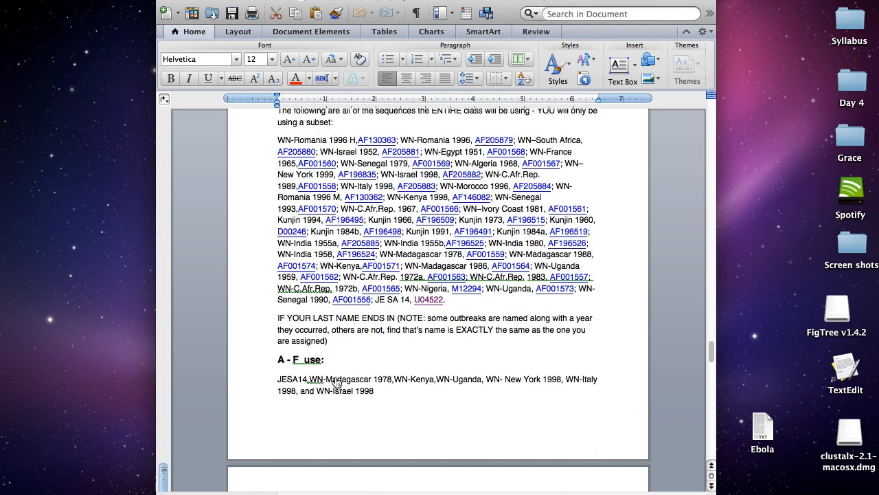
{"action": "scroll", "scroll_direction": "down", "scroll_amount": 3}
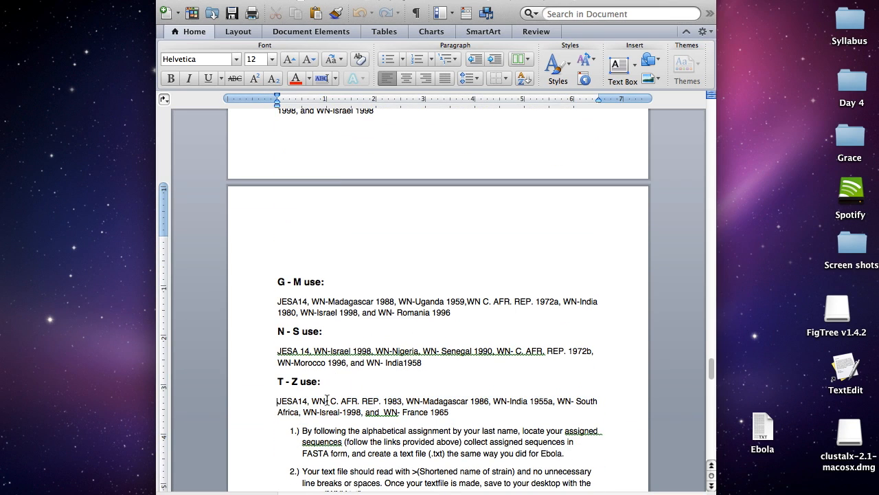
{"action": "scroll", "scroll_direction": "up", "scroll_amount": 3}
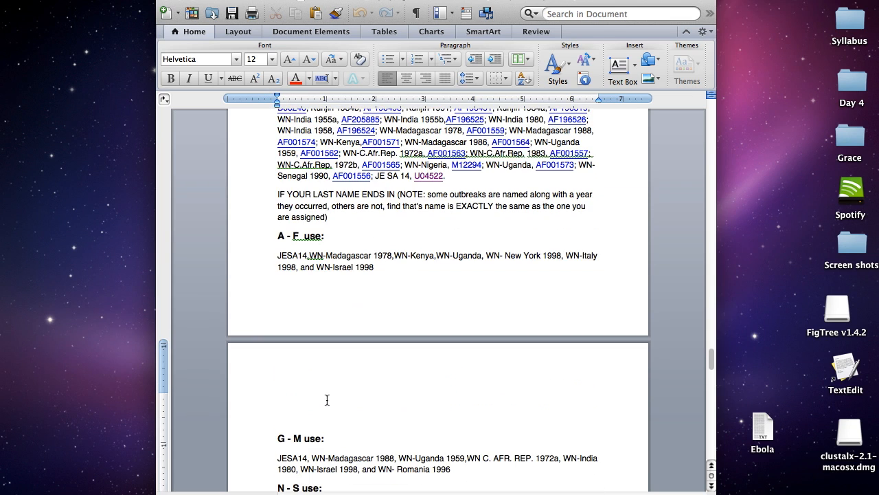
{"action": "scroll", "scroll_direction": "up", "scroll_amount": 3}
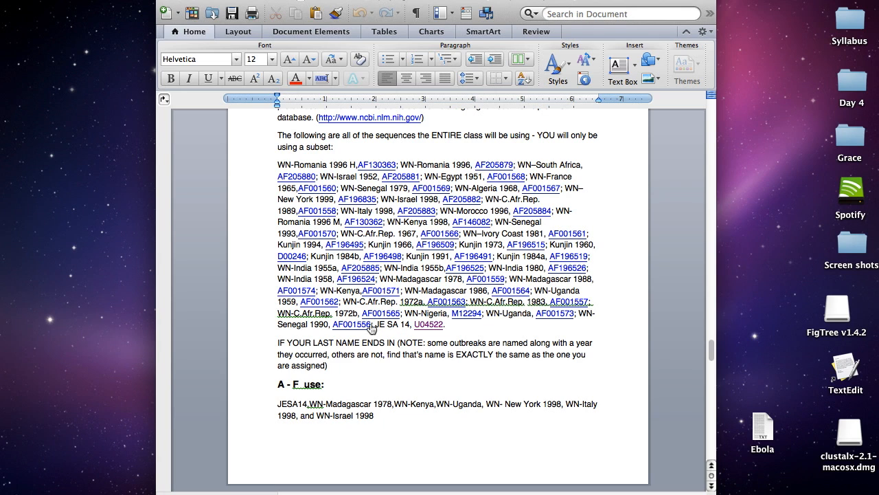
{"action": "mouse_move", "coordinate": [429, 324]}
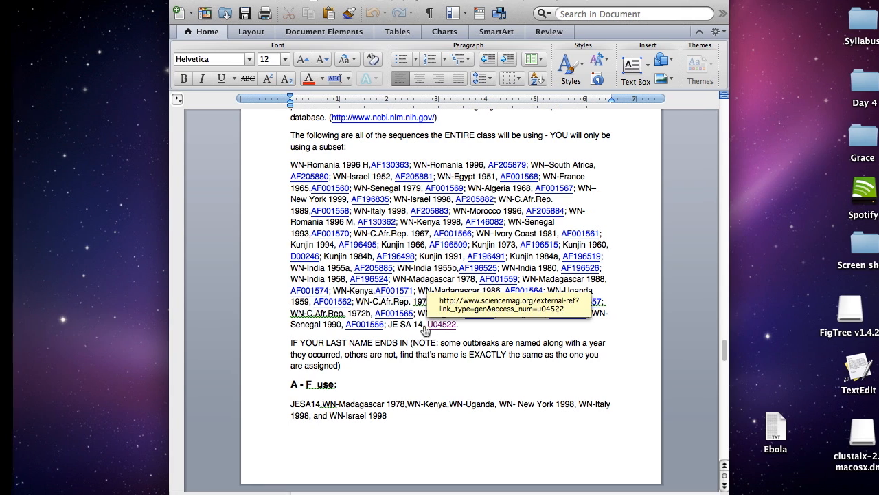
Step: Open record U04522 (Japanese encephalitis SA14) and display its sequence in FASTA format
{"action": "left_click", "coordinate": [441, 324]}
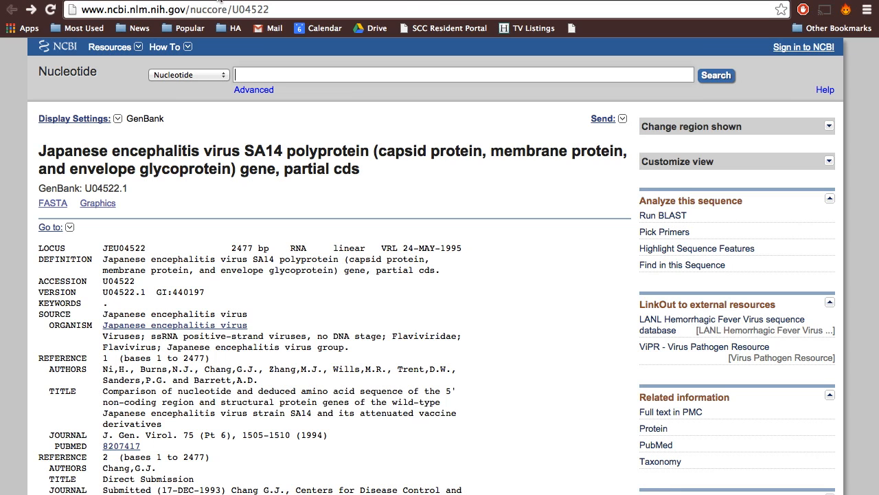
{"action": "mouse_move", "coordinate": [33, 193]}
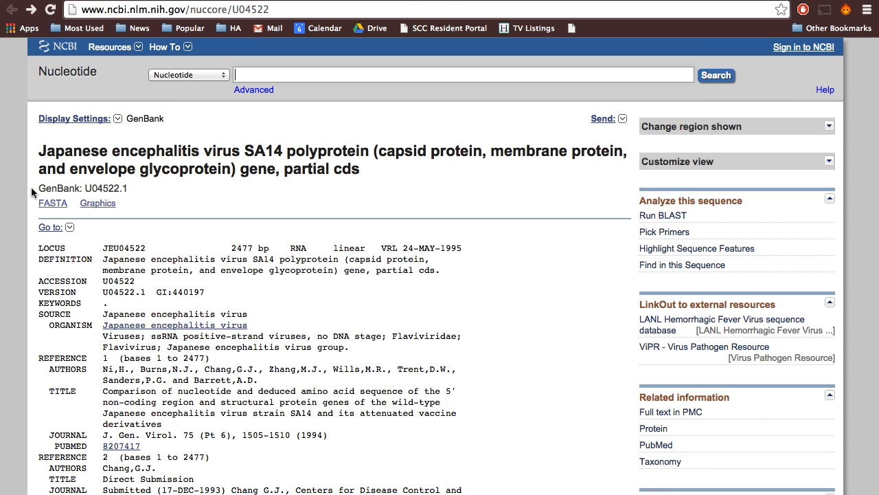
{"action": "left_click", "coordinate": [52, 202]}
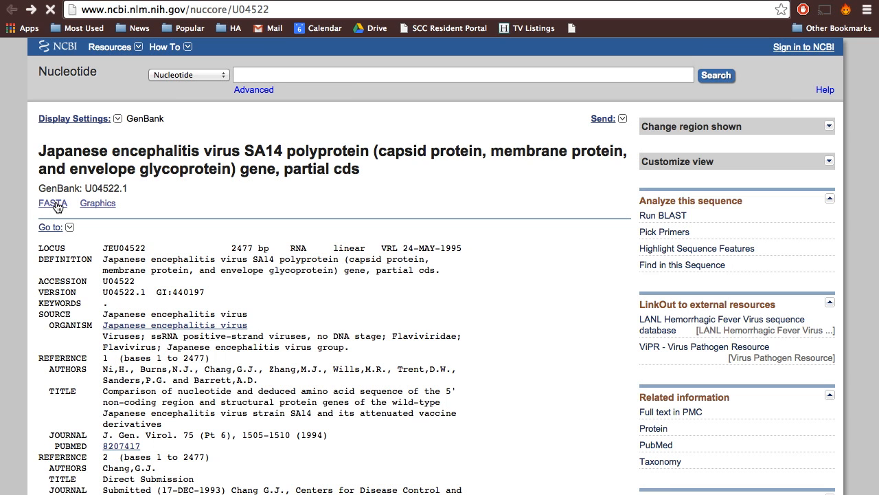
{"action": "left_click", "coordinate": [53, 203]}
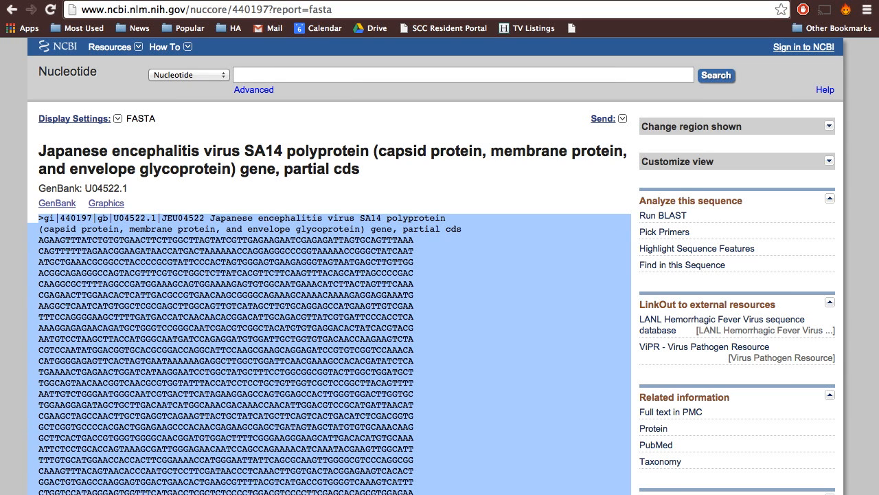
{"action": "scroll", "scroll_direction": "down", "scroll_amount": 3}
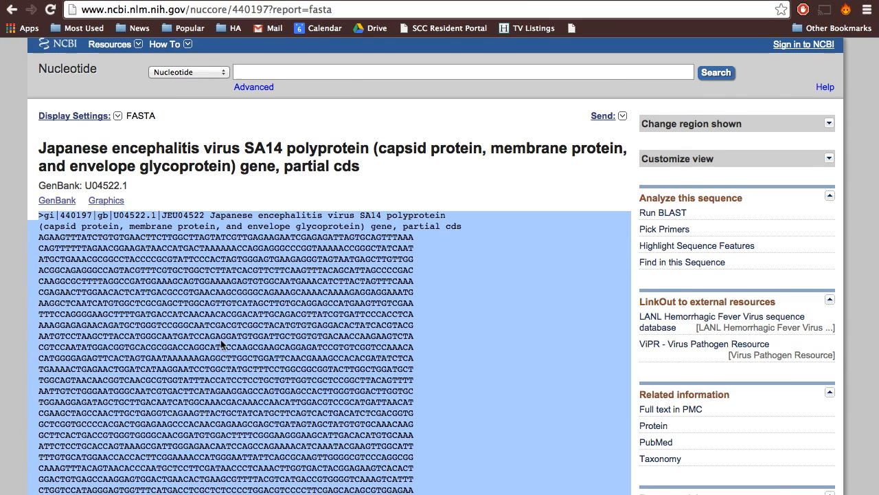
{"action": "scroll", "scroll_direction": "down", "scroll_amount": 3}
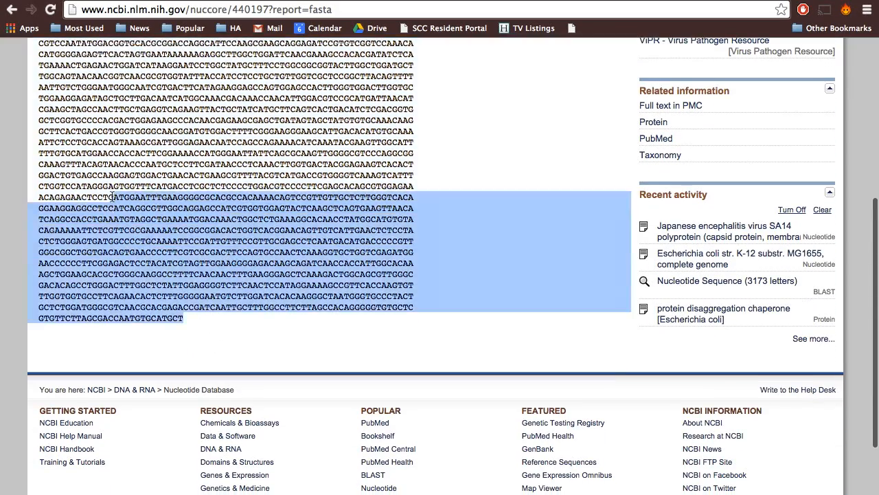
{"action": "scroll", "scroll_direction": "up", "scroll_amount": 3}
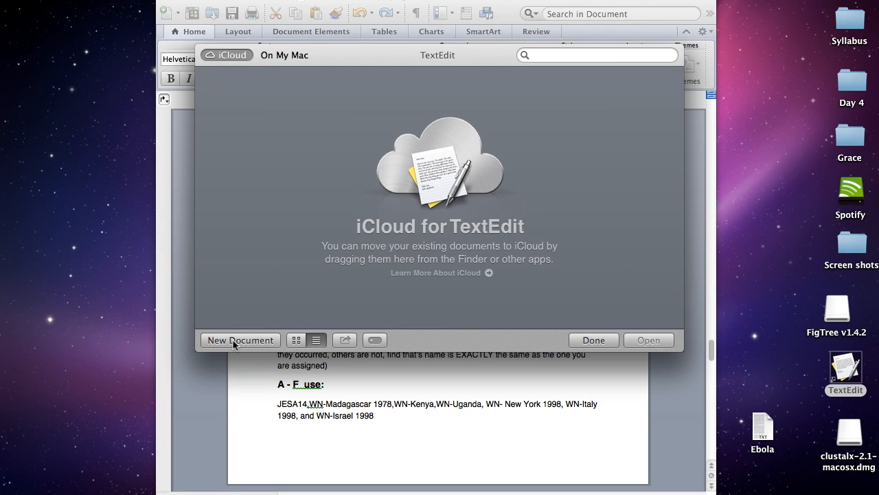
Step: Create a blank TextEdit document and paste the copied SA14 sequence into it
{"action": "left_click", "coordinate": [240, 340]}
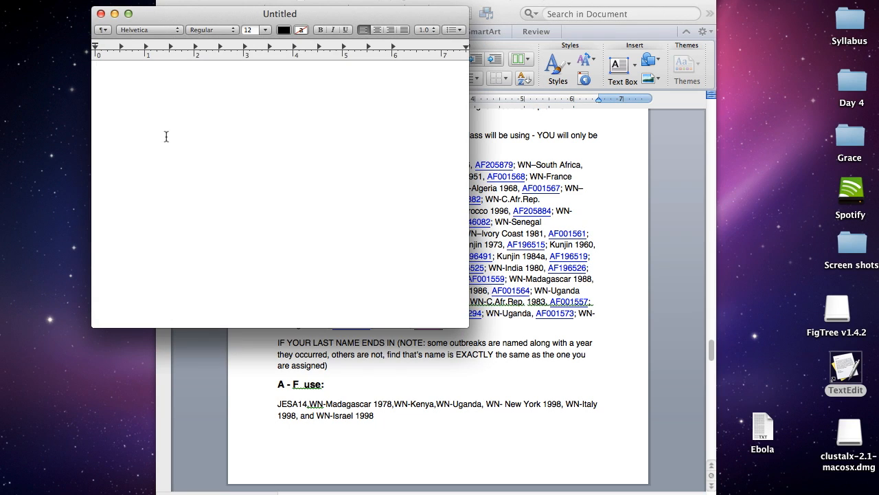
{"action": "right_click", "coordinate": [165, 136]}
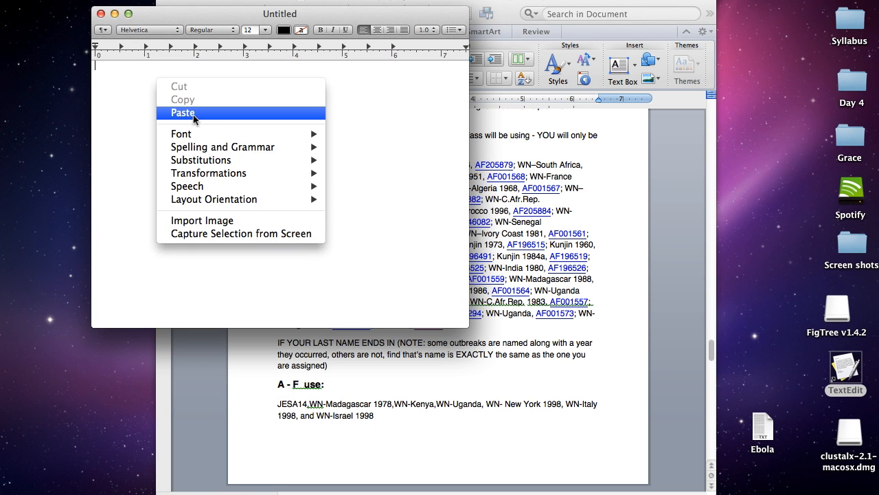
{"action": "left_click", "coordinate": [182, 112]}
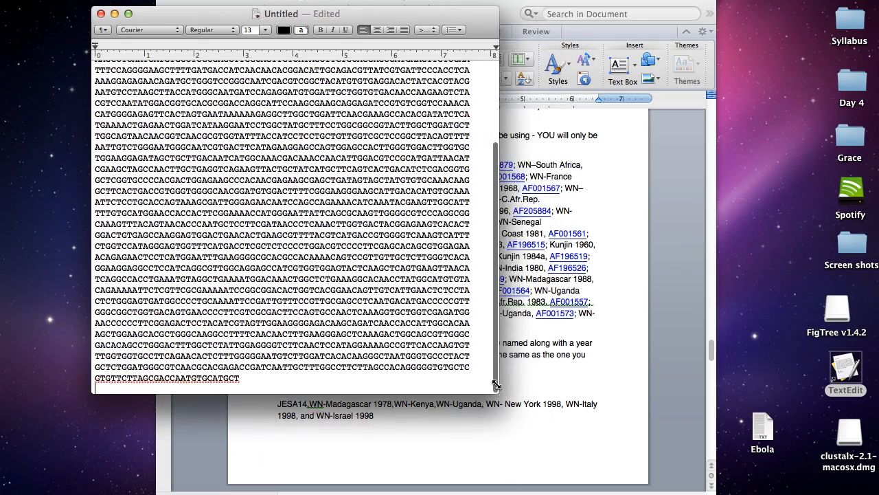
{"action": "mouse_move", "coordinate": [481, 353]}
{"action": "type", "text": ">JS"}
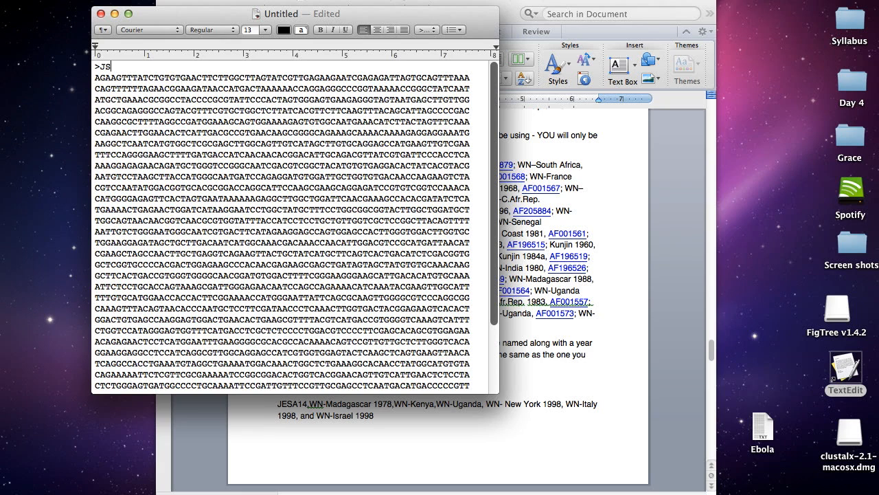
Step: Rename the sequence header line to >JESA14
{"action": "type", "text": "E"}
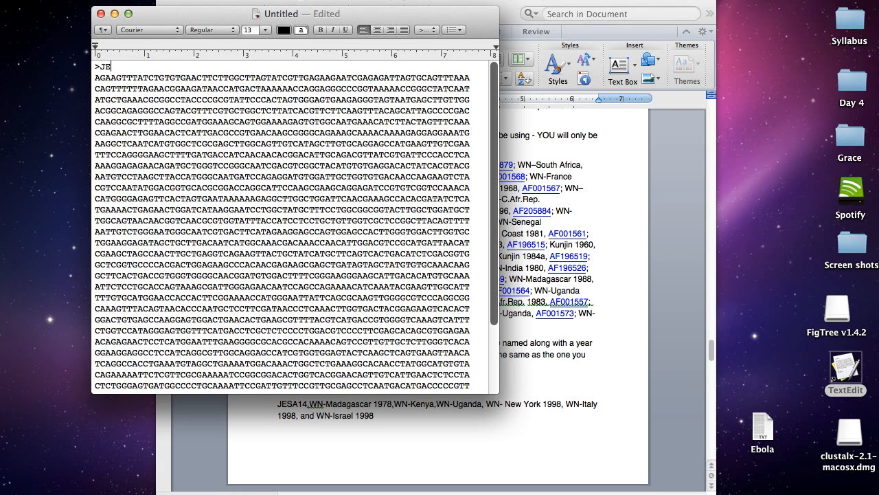
{"action": "type", "text": "SA14"}
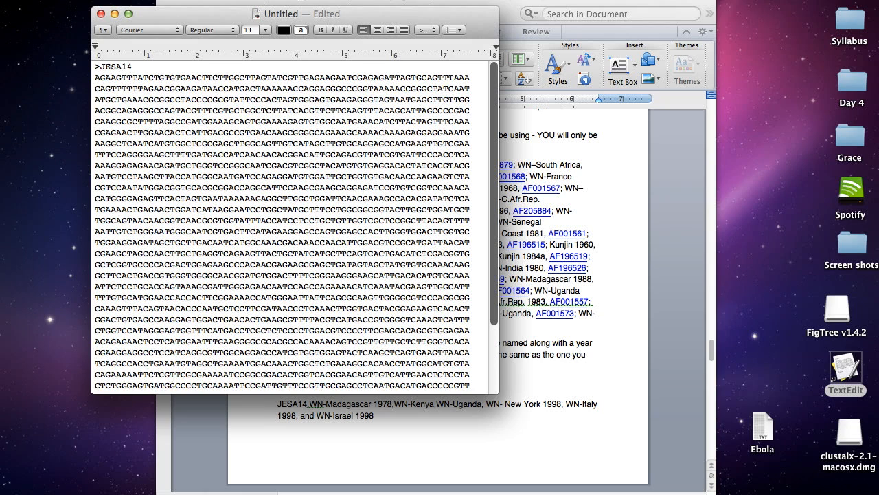
{"action": "scroll", "scroll_direction": "down", "scroll_amount": 3}
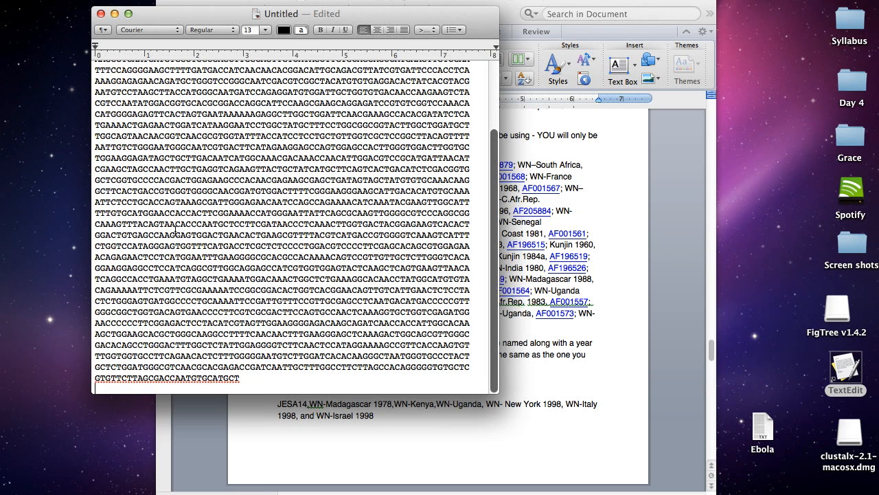
{"action": "mouse_move", "coordinate": [151, 397]}
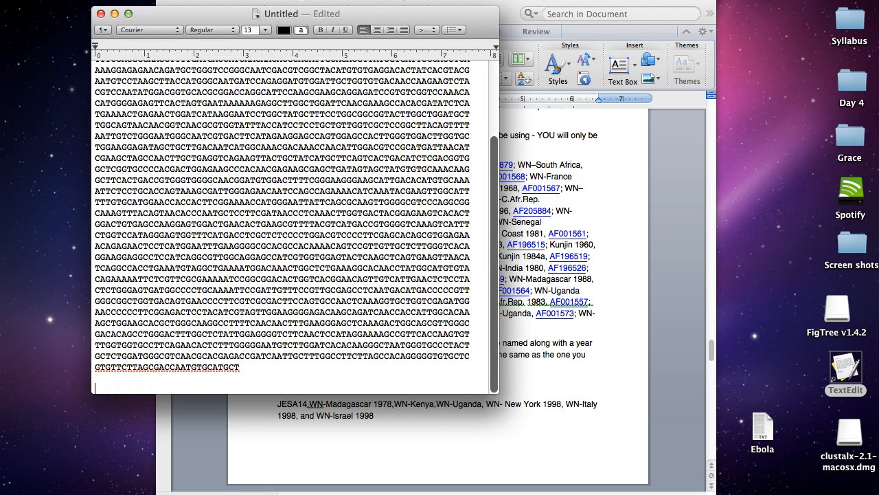
{"action": "scroll", "scroll_direction": "up", "scroll_amount": 3}
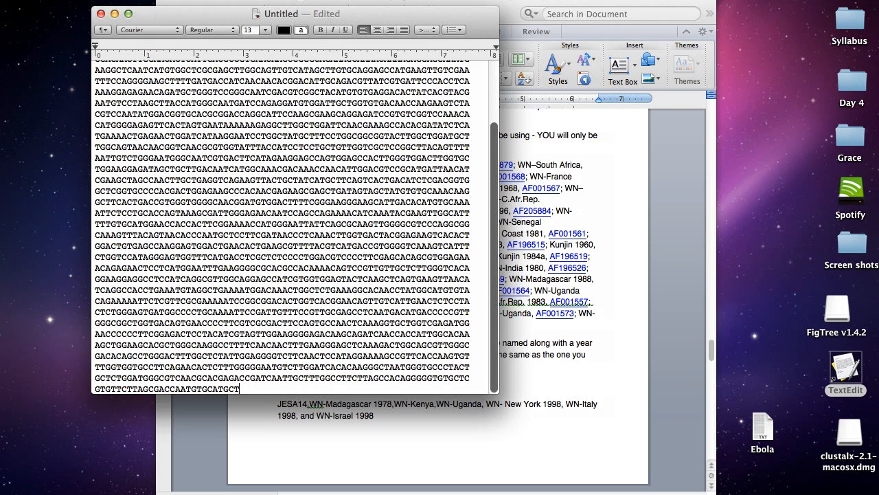
{"action": "mouse_move", "coordinate": [750, 442]}
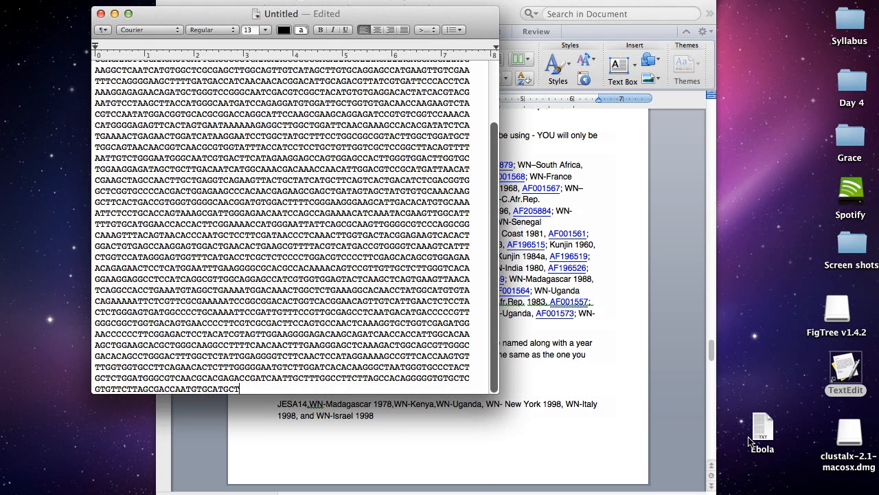
Step: Convert the TextEdit sequence document to plain text
{"action": "double_click", "coordinate": [762, 429]}
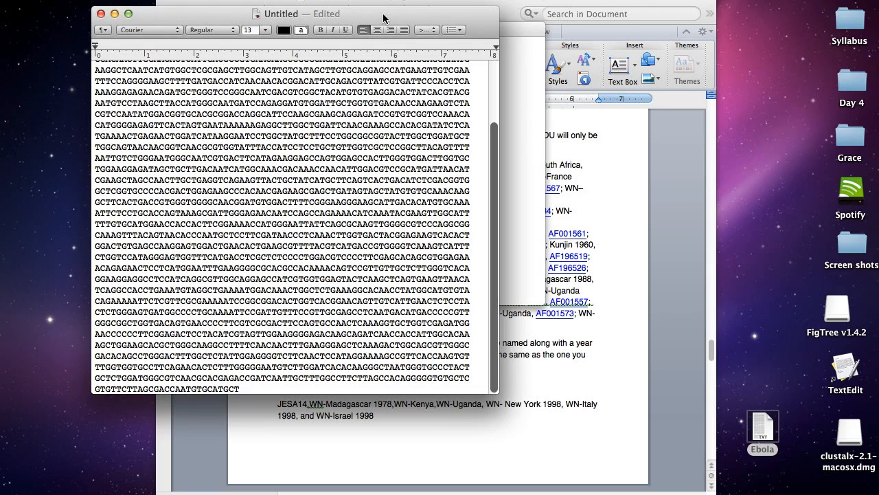
{"action": "scroll", "scroll_direction": "up", "scroll_amount": 3}
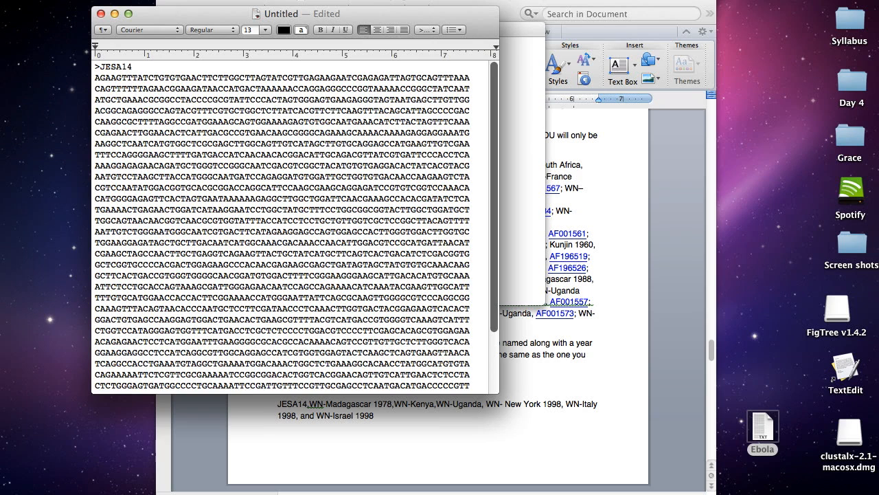
{"action": "left_click", "coordinate": [178, 4]}
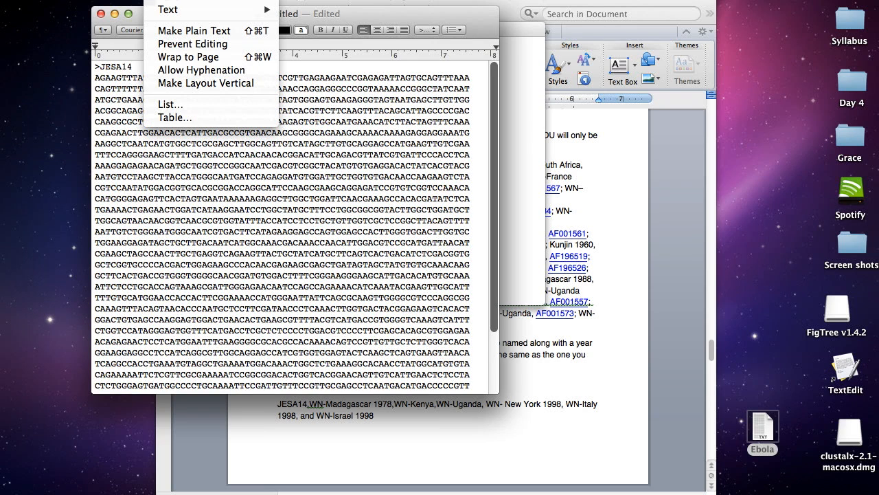
{"action": "mouse_move", "coordinate": [195, 30]}
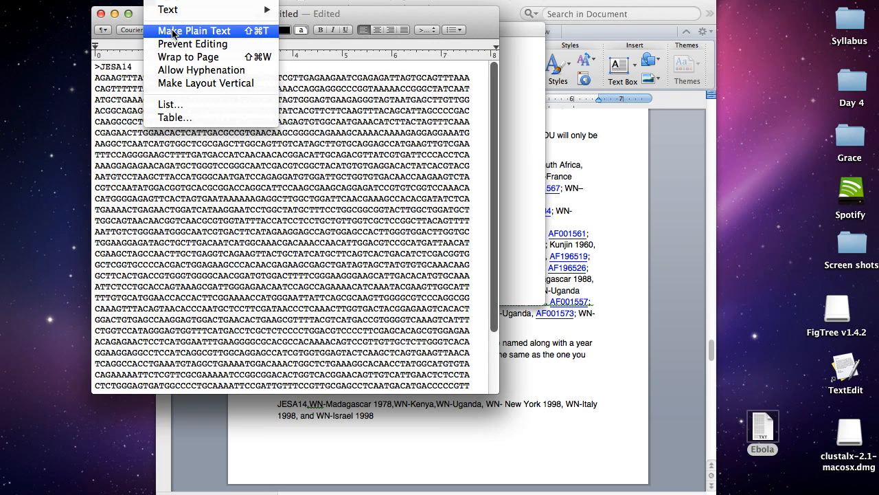
{"action": "left_click", "coordinate": [193, 30]}
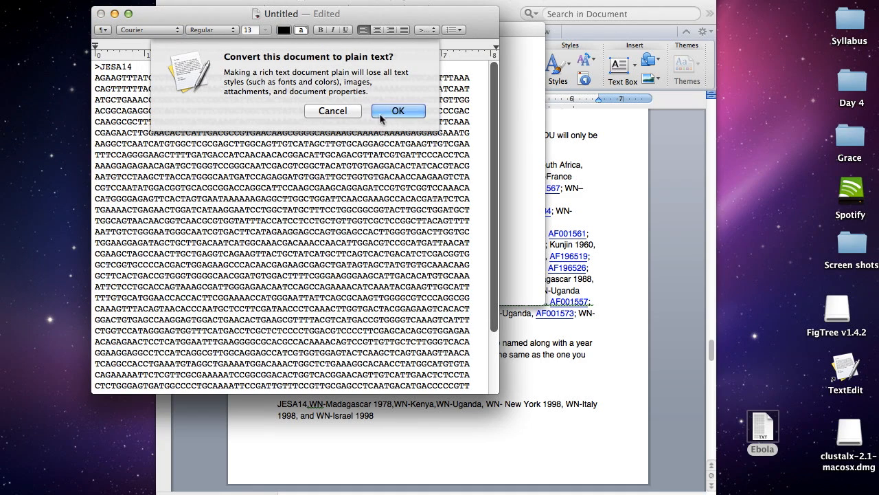
{"action": "left_click", "coordinate": [398, 111]}
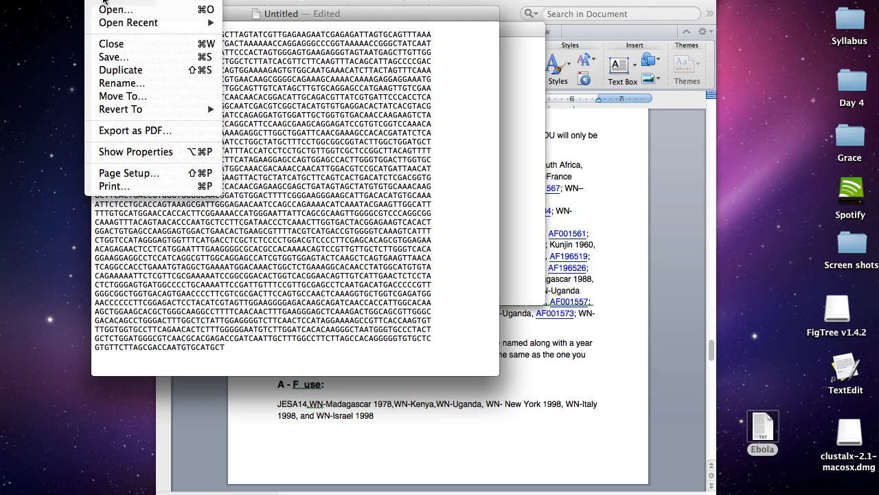
Step: Save the sequence file to the Desktop as WNV
{"action": "left_click", "coordinate": [114, 57]}
{"action": "type", "text": "WNV"}
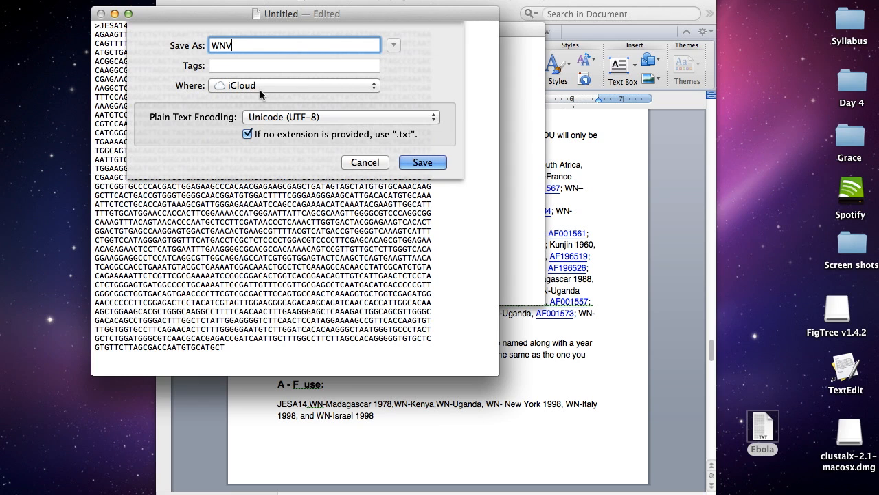
{"action": "left_click", "coordinate": [373, 85]}
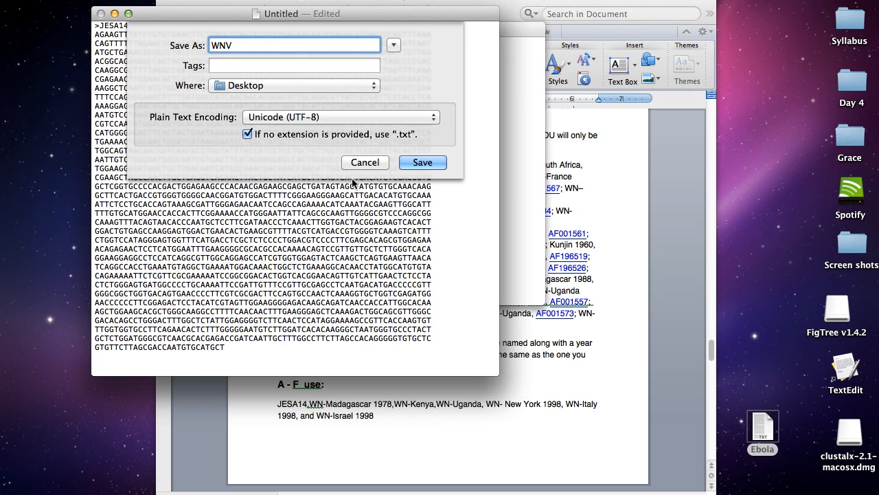
{"action": "left_click", "coordinate": [393, 45]}
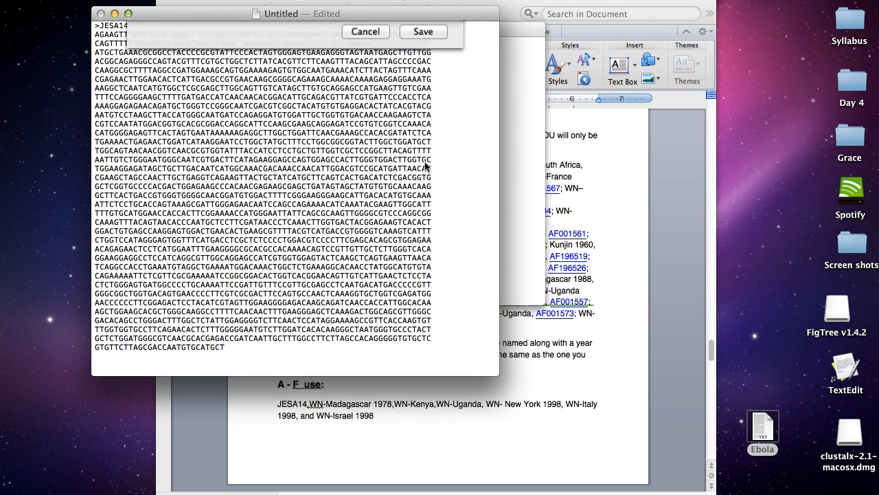
{"action": "left_click", "coordinate": [423, 32]}
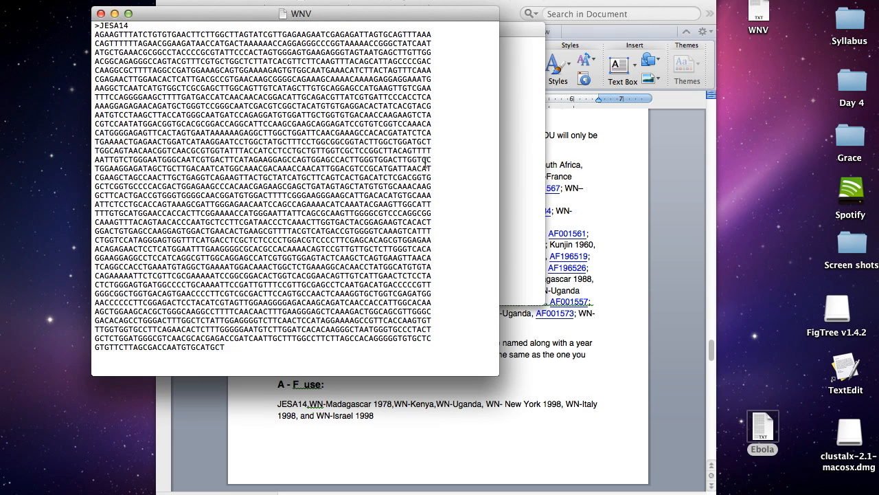
{"action": "left_click", "coordinate": [225, 347]}
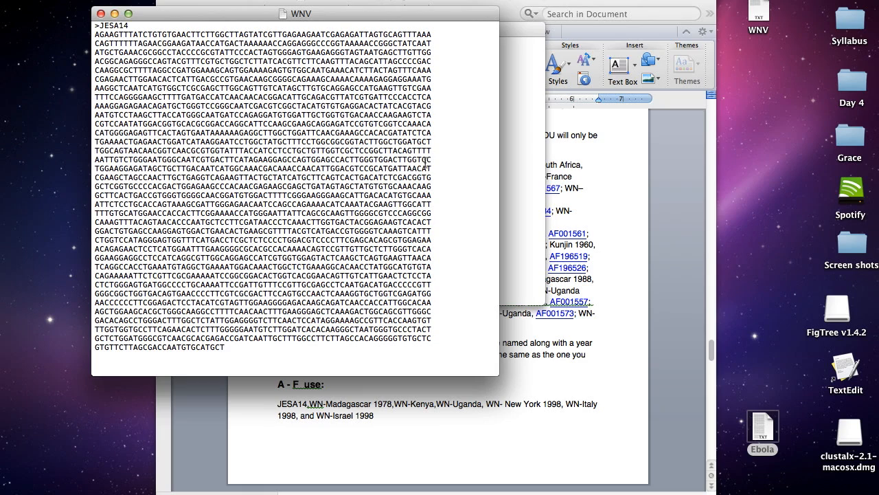
{"action": "mouse_move", "coordinate": [627, 246]}
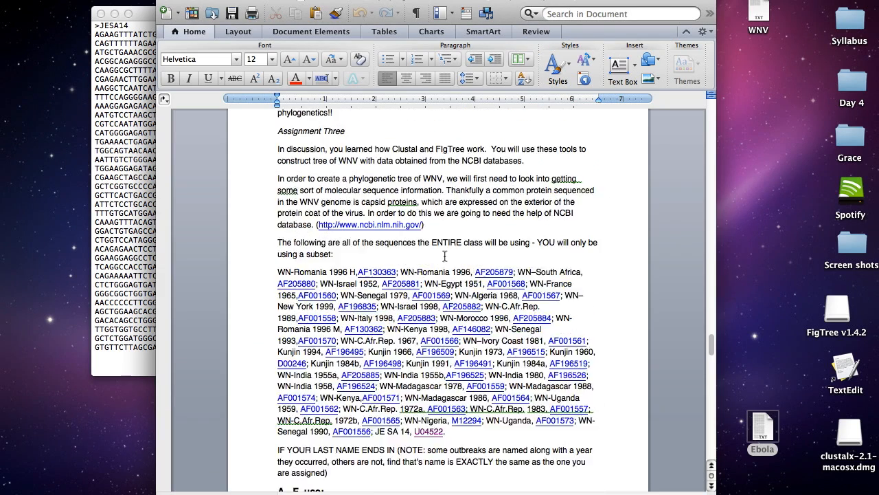
Step: Select step 6's sentence about choosing the Windows or Mac ClustalX version
{"action": "scroll", "scroll_direction": "down", "scroll_amount": 3}
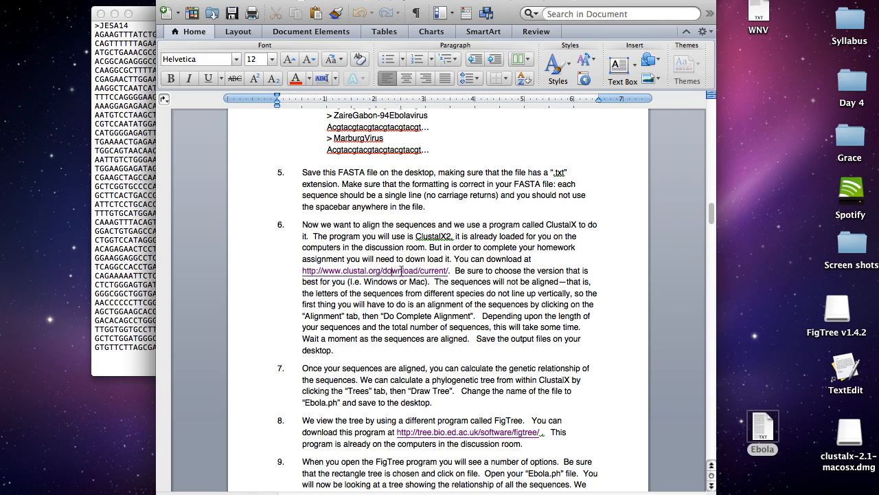
{"action": "left_click_drag", "start_coordinate": [493, 270], "coordinate": [432, 281]}
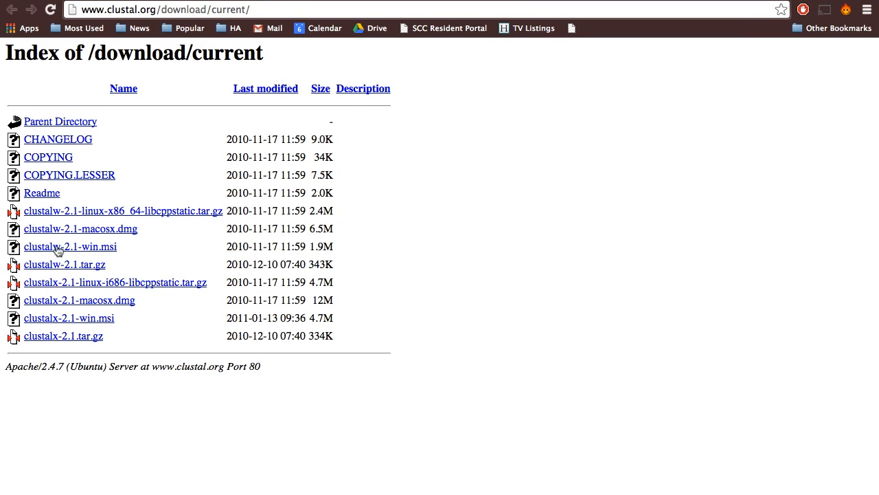
{"action": "mouse_move", "coordinate": [254, 383]}
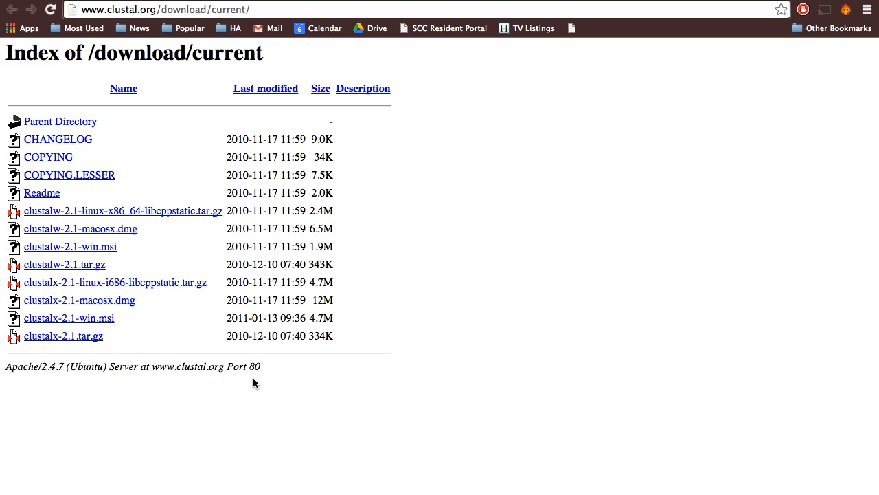
{"action": "mouse_move", "coordinate": [138, 305]}
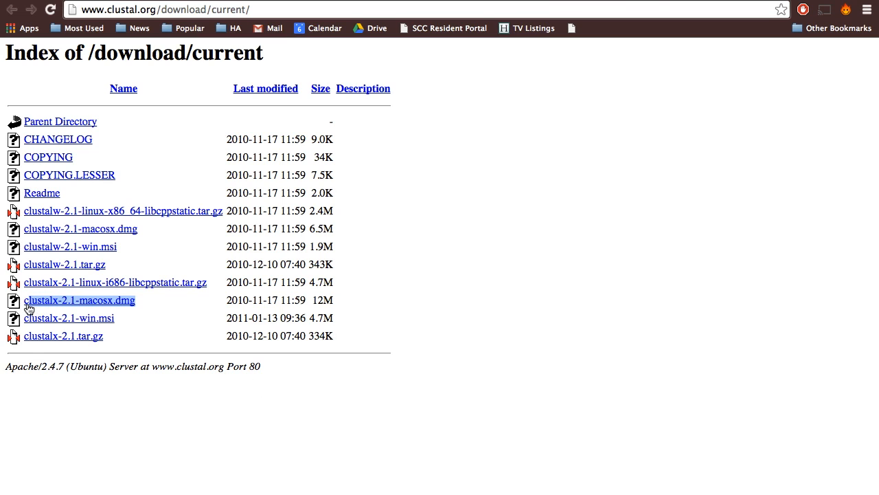
{"action": "mouse_move", "coordinate": [342, 311]}
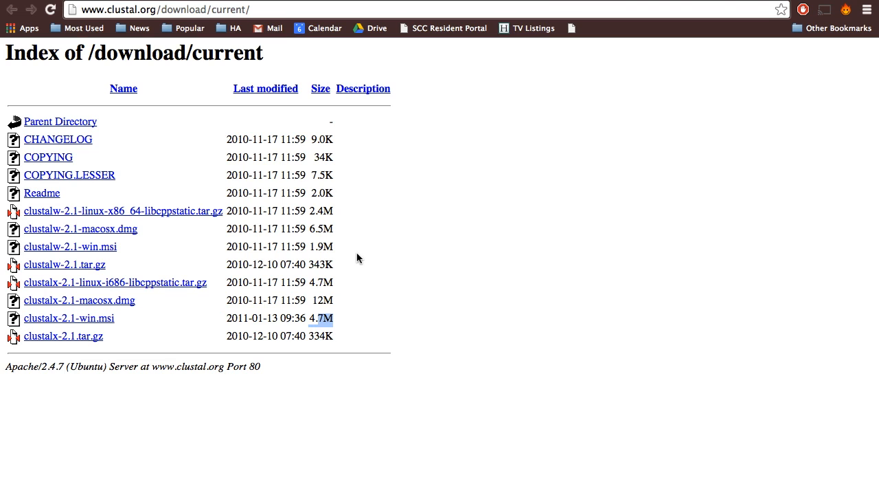
{"action": "mouse_move", "coordinate": [116, 325]}
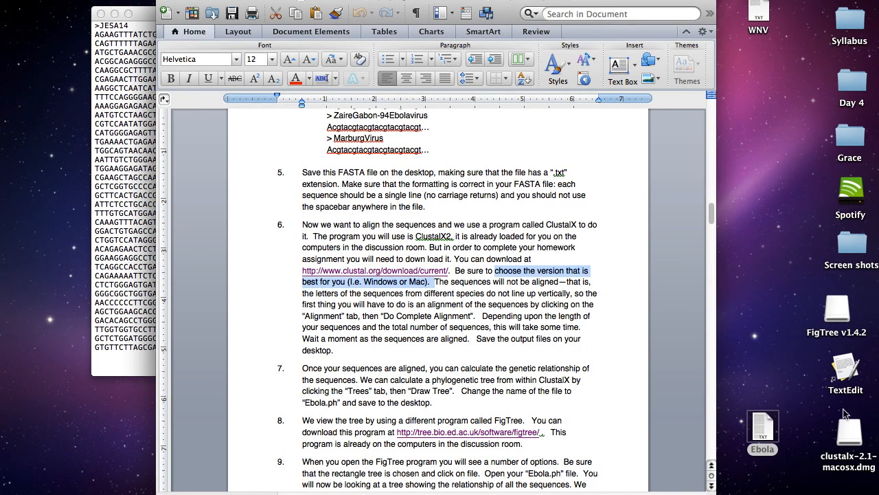
{"action": "mouse_move", "coordinate": [847, 432]}
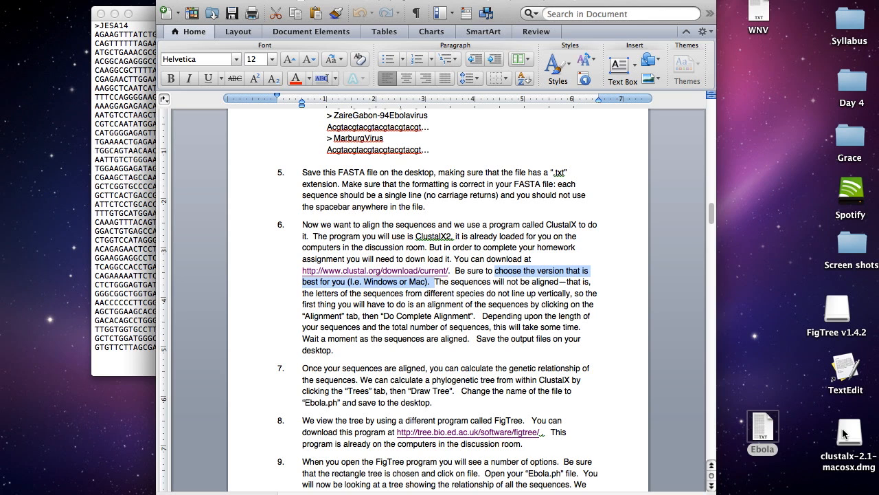
Step: Mount the clustalx-2.1 disk image and launch clustalx, approving the security warning
{"action": "double_click", "coordinate": [848, 432]}
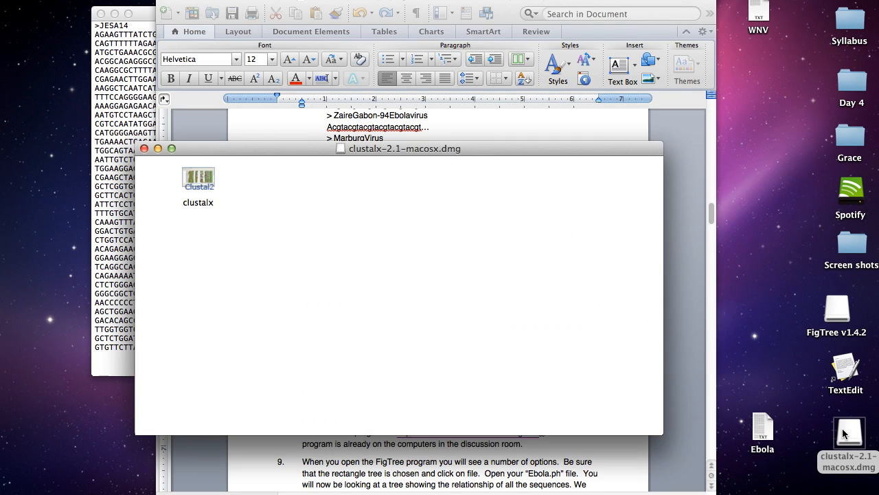
{"action": "mouse_move", "coordinate": [449, 162]}
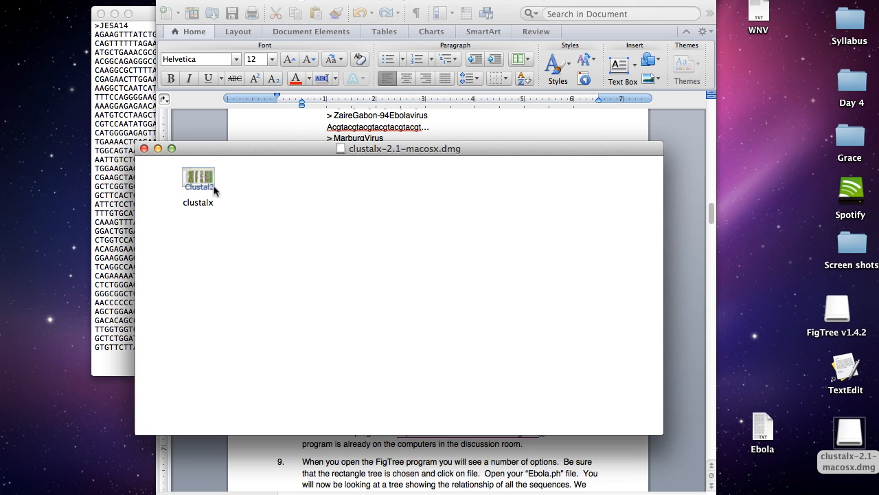
{"action": "double_click", "coordinate": [198, 176]}
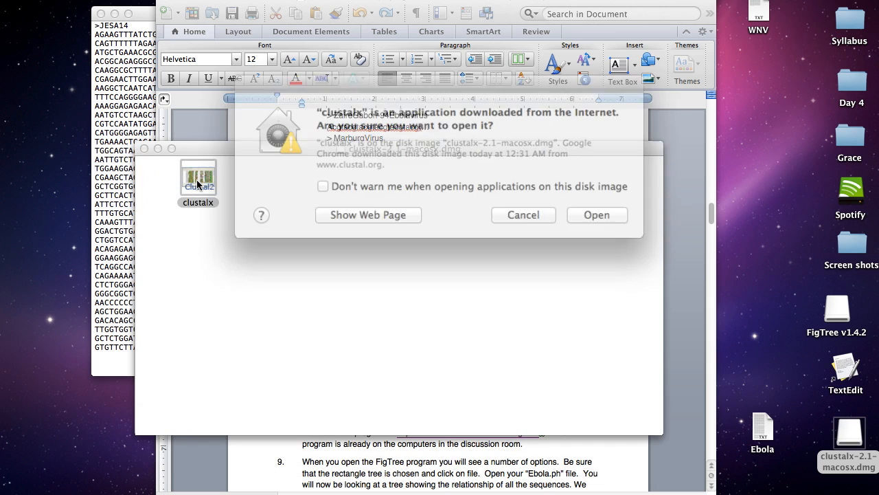
{"action": "left_click", "coordinate": [597, 215]}
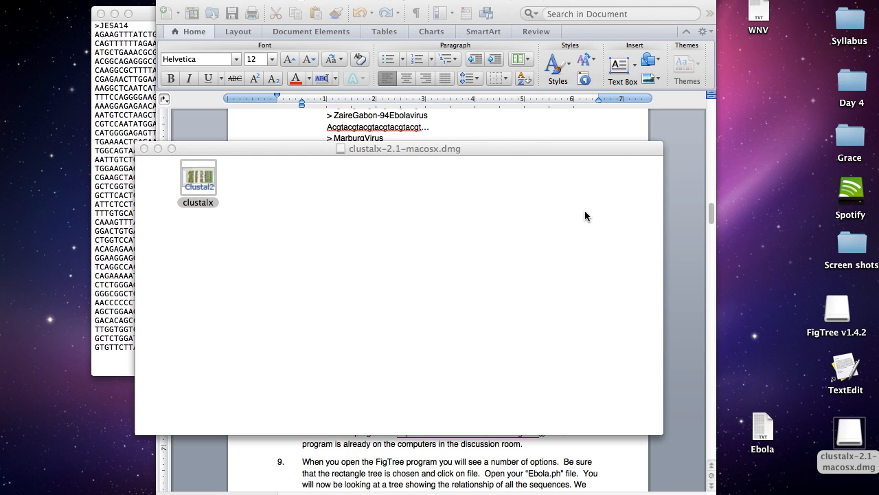
{"action": "double_click", "coordinate": [198, 177]}
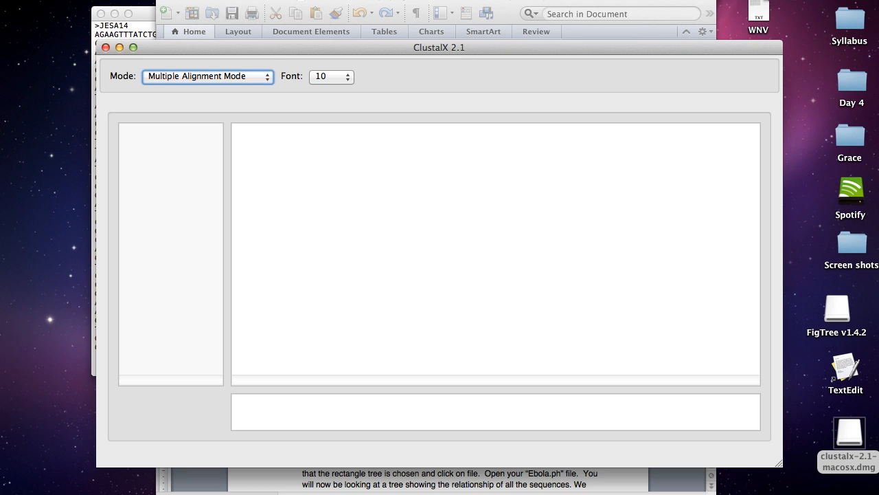
Step: Load the Desktop Ebola file, showing six sequences from Coted'ivore to 2014
{"action": "left_click", "coordinate": [110, 4]}
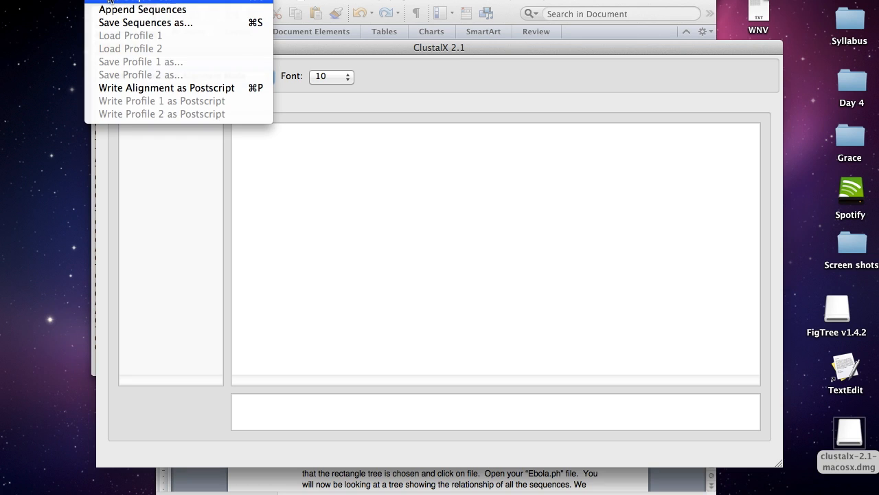
{"action": "left_click", "coordinate": [138, 10]}
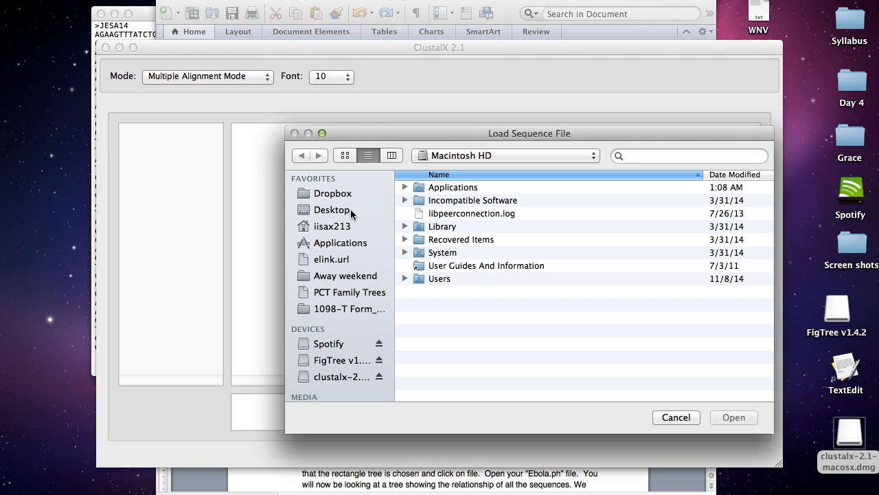
{"action": "left_click", "coordinate": [332, 209]}
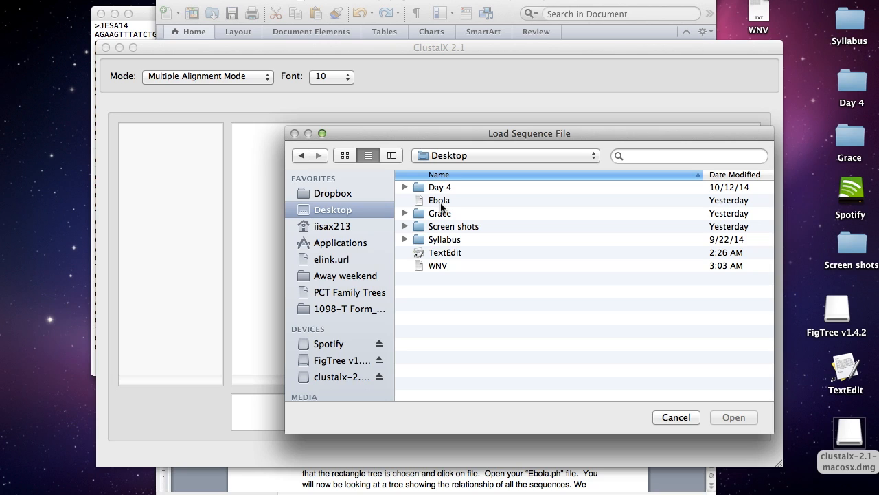
{"action": "left_click", "coordinate": [439, 200]}
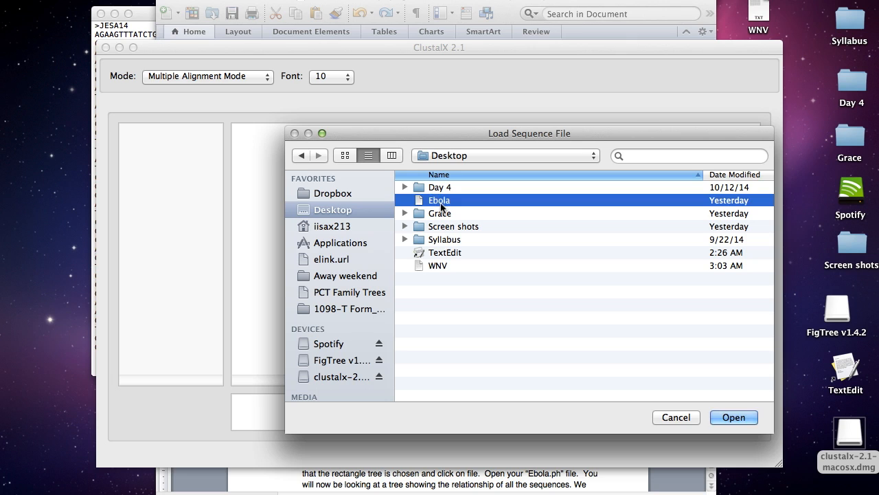
{"action": "left_click", "coordinate": [733, 417]}
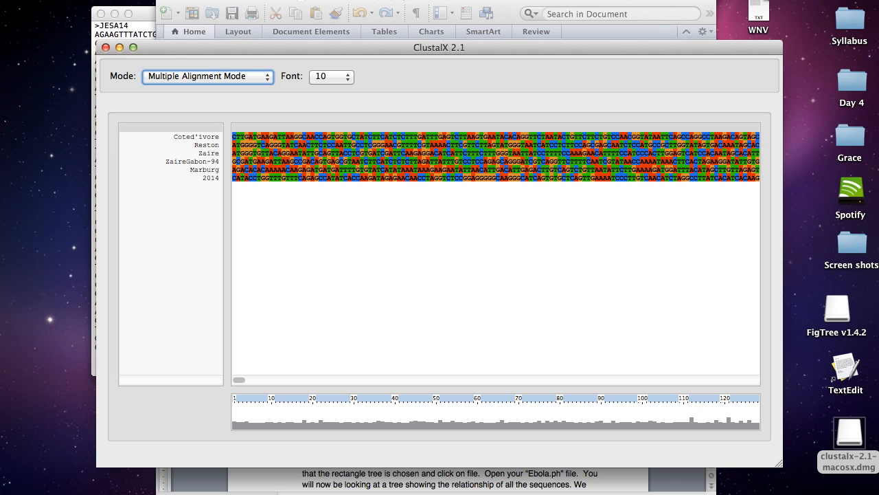
{"action": "mouse_move", "coordinate": [373, 185]}
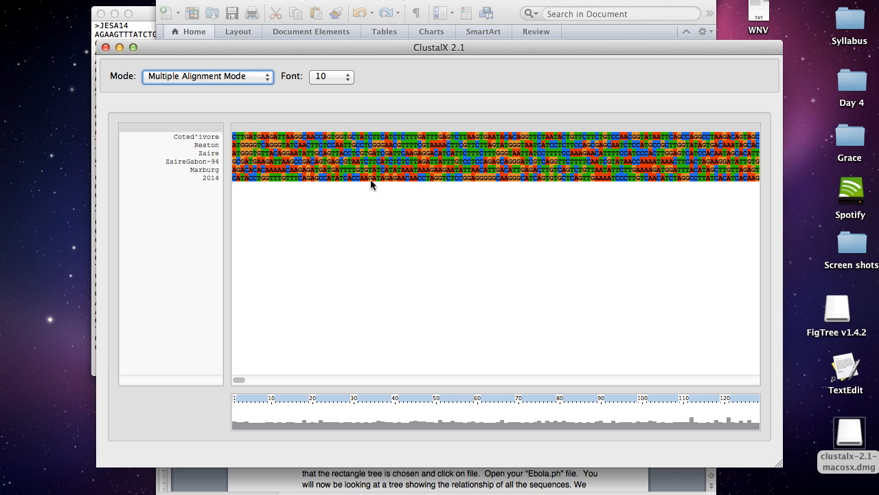
{"action": "mouse_move", "coordinate": [515, 158]}
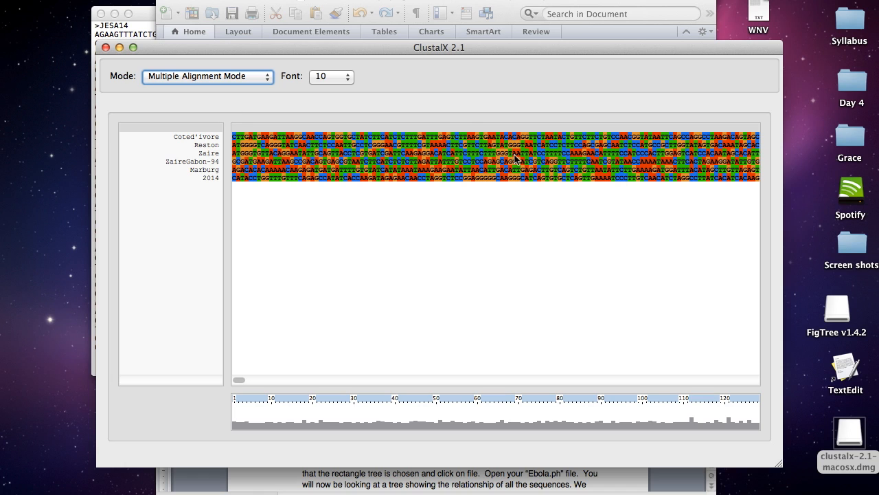
{"action": "mouse_move", "coordinate": [516, 160]}
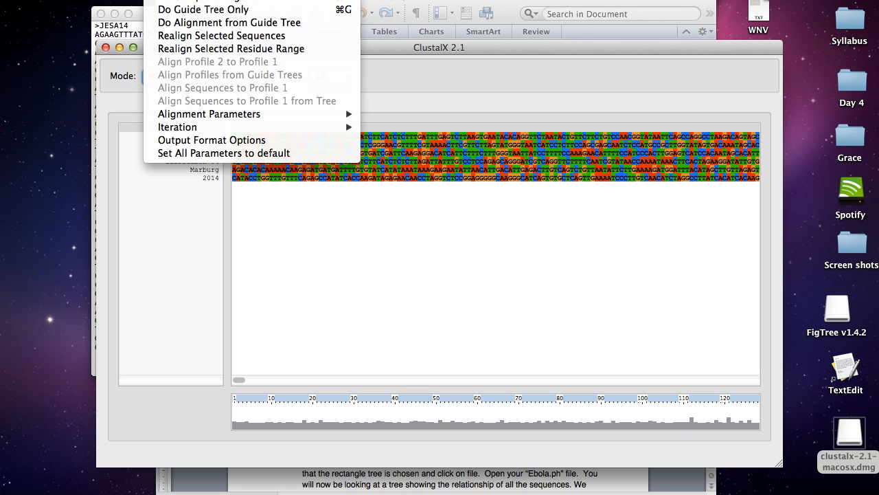
Step: Run a complete alignment with outputs Desktop/Ebola.dnd and Desktop/Ebola.aln
{"action": "left_click", "coordinate": [229, 23]}
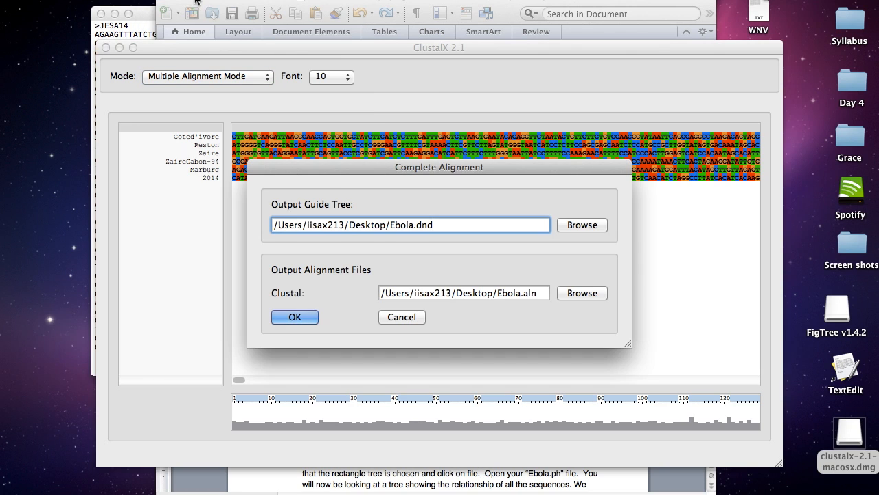
{"action": "mouse_move", "coordinate": [326, 302]}
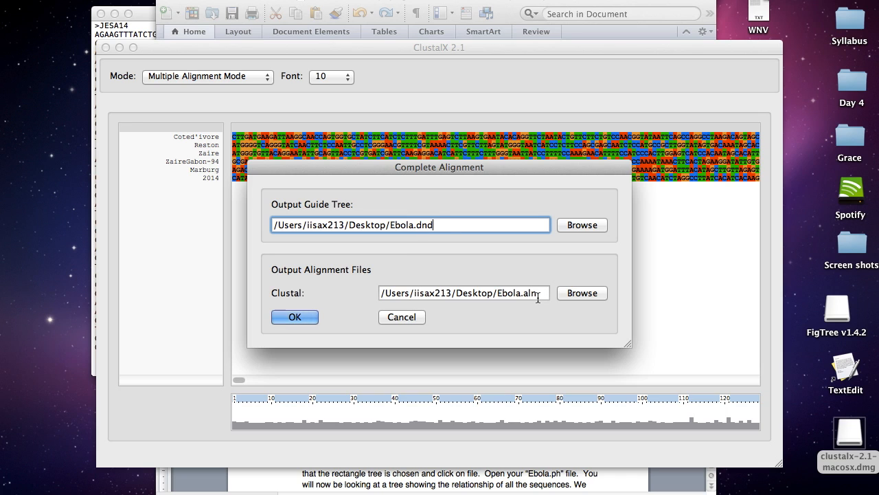
{"action": "left_click", "coordinate": [295, 317]}
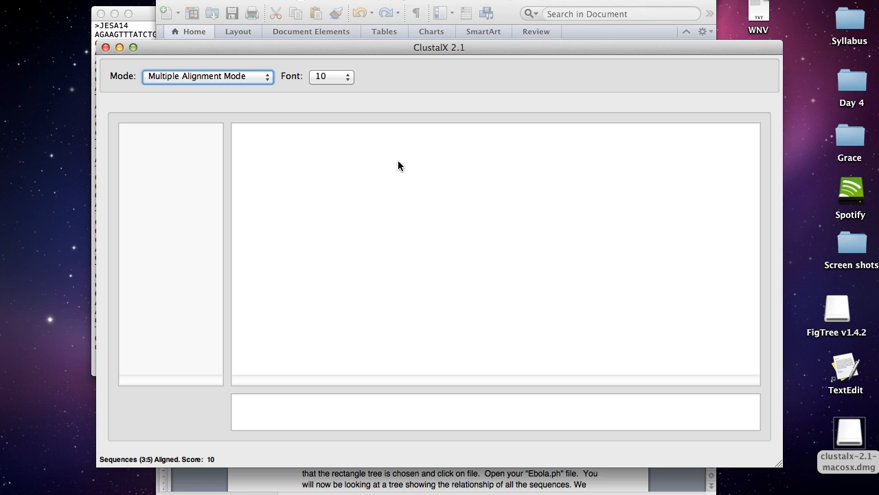
{"action": "mouse_move", "coordinate": [433, 122]}
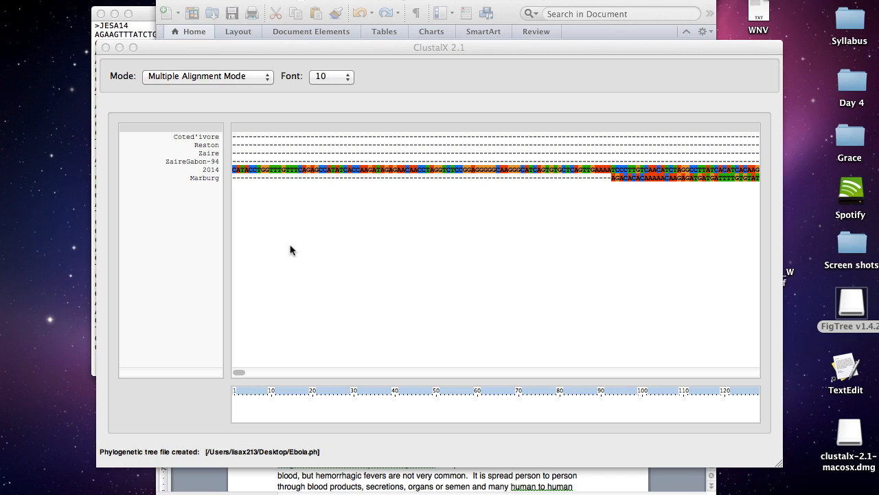
{"action": "mouse_move", "coordinate": [268, 95]}
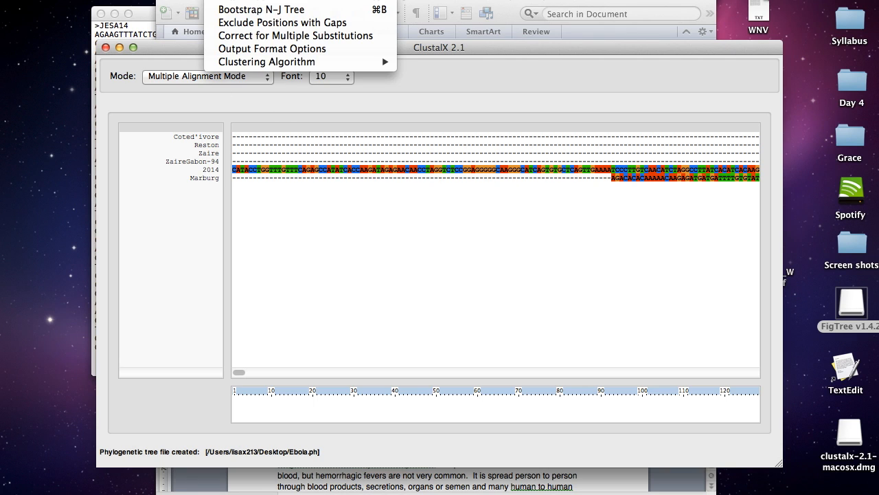
Step: Draw the tree, keeping the Phylip output path Desktop/Ebola.ph
{"action": "left_click", "coordinate": [261, 9]}
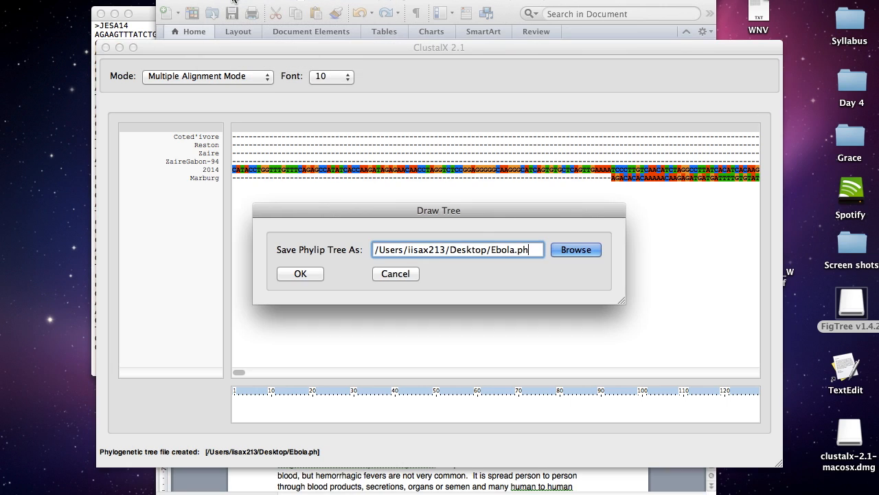
{"action": "mouse_move", "coordinate": [457, 163]}
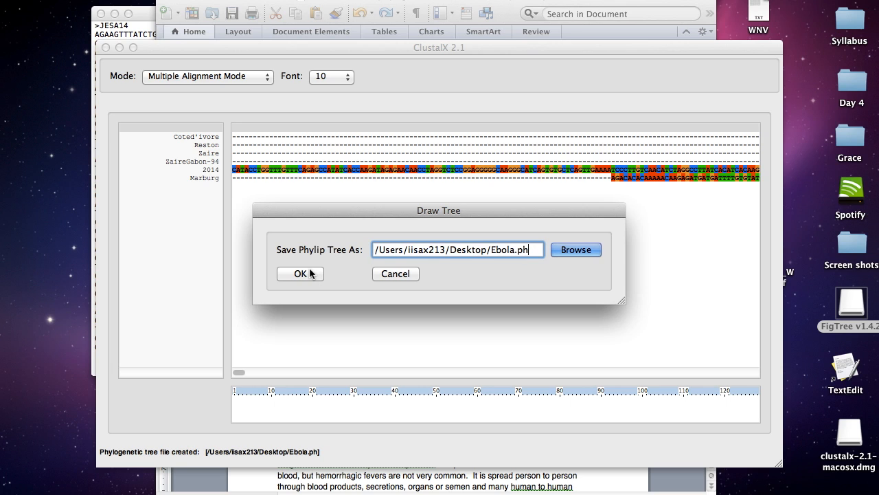
{"action": "left_click", "coordinate": [300, 274]}
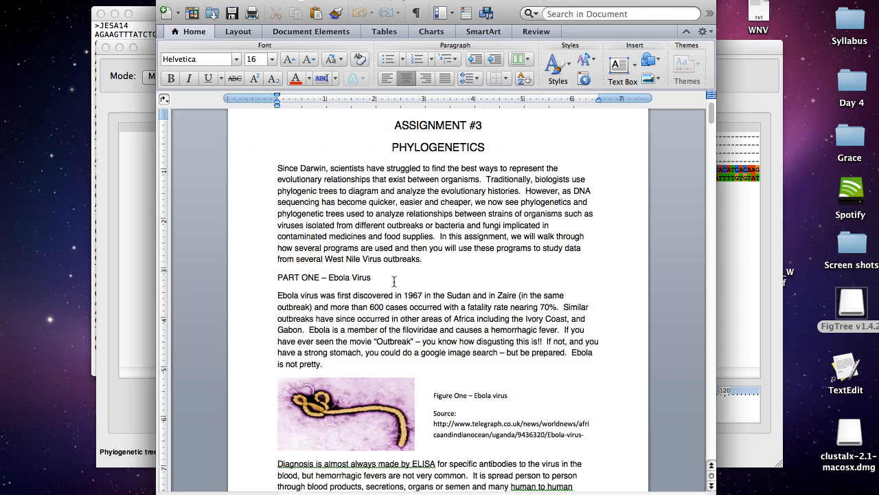
Step: Scroll to step 8 and follow the tree.bio.ed.ac.uk/software/figtree/ link
{"action": "scroll", "scroll_direction": "down", "scroll_amount": 3}
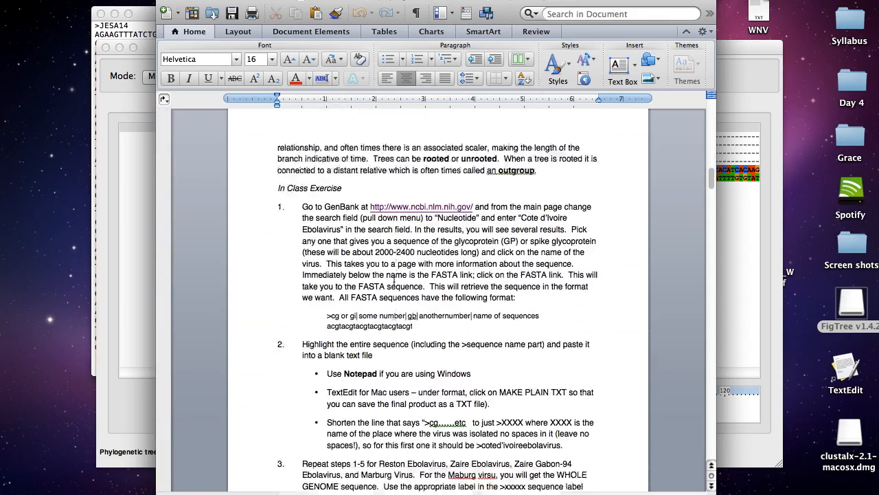
{"action": "scroll", "scroll_direction": "down", "scroll_amount": 3}
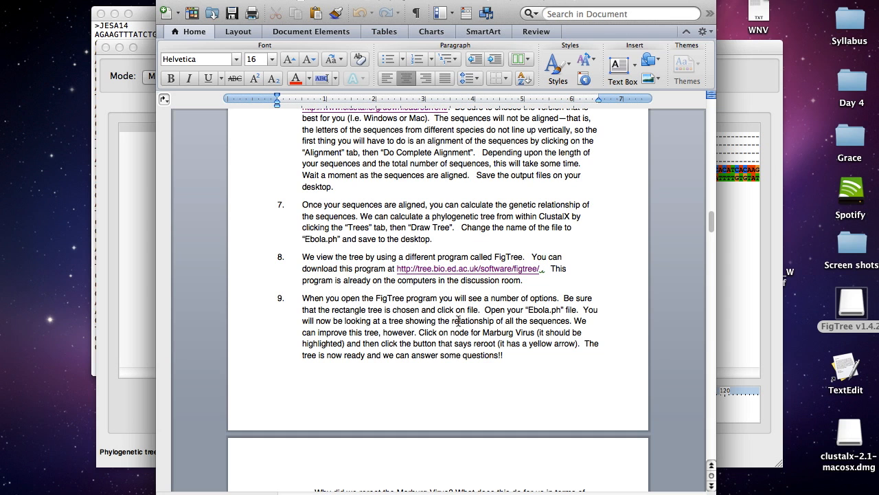
{"action": "left_click", "coordinate": [467, 269]}
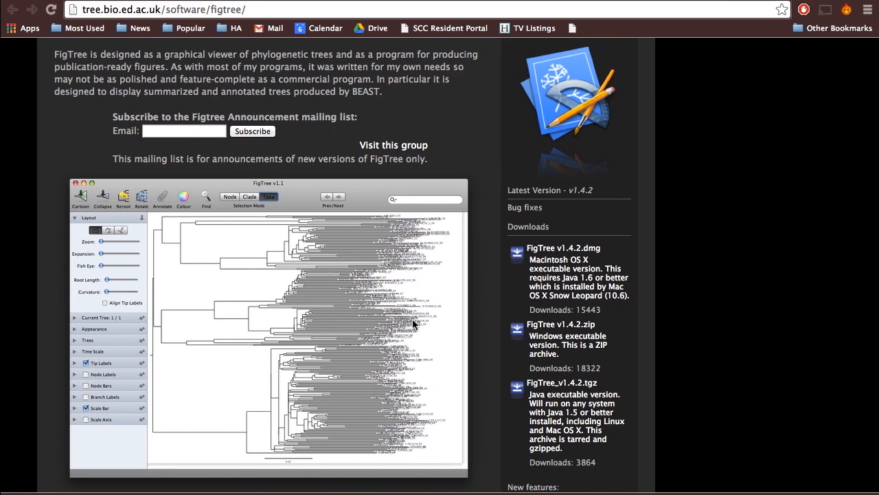
{"action": "scroll", "scroll_direction": "up", "scroll_amount": 3}
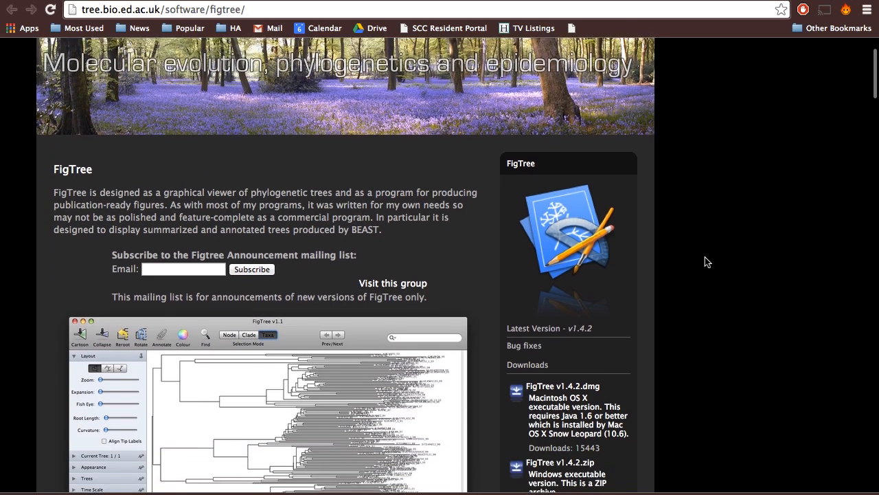
Step: Scroll the FigTree website down to the v1.4.2 download list
{"action": "scroll", "scroll_direction": "down", "scroll_amount": 3}
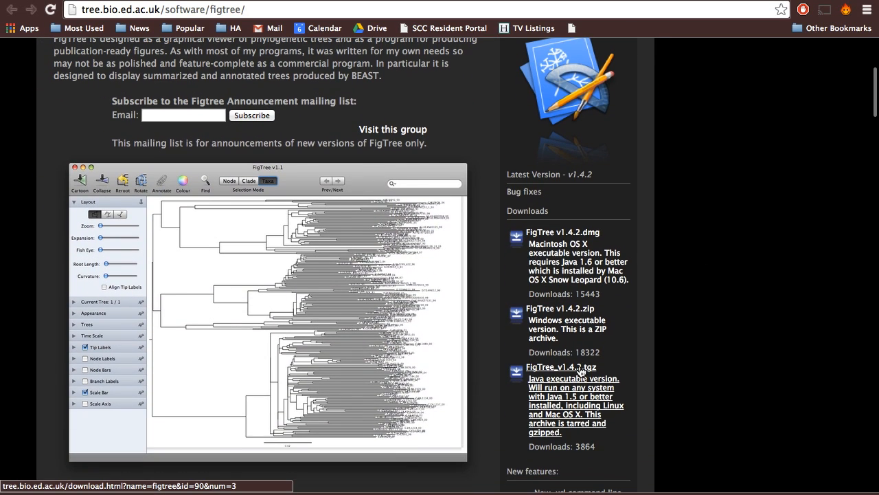
{"action": "mouse_move", "coordinate": [635, 267]}
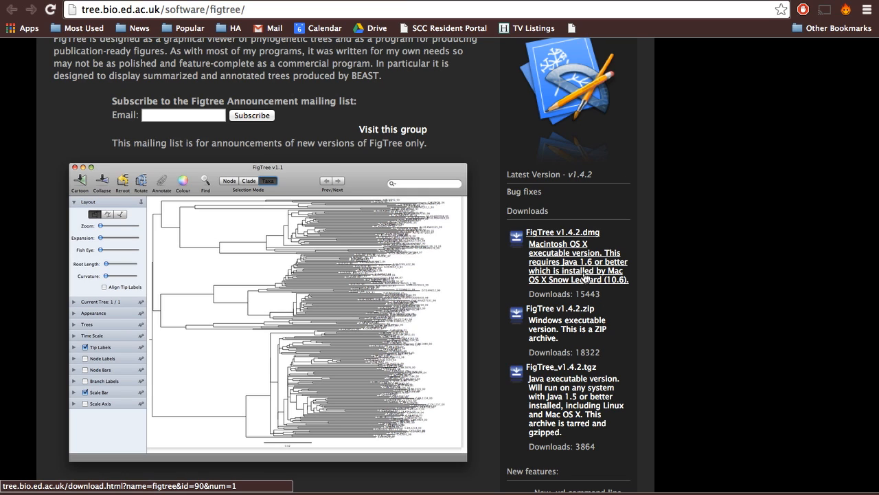
{"action": "mouse_move", "coordinate": [559, 328]}
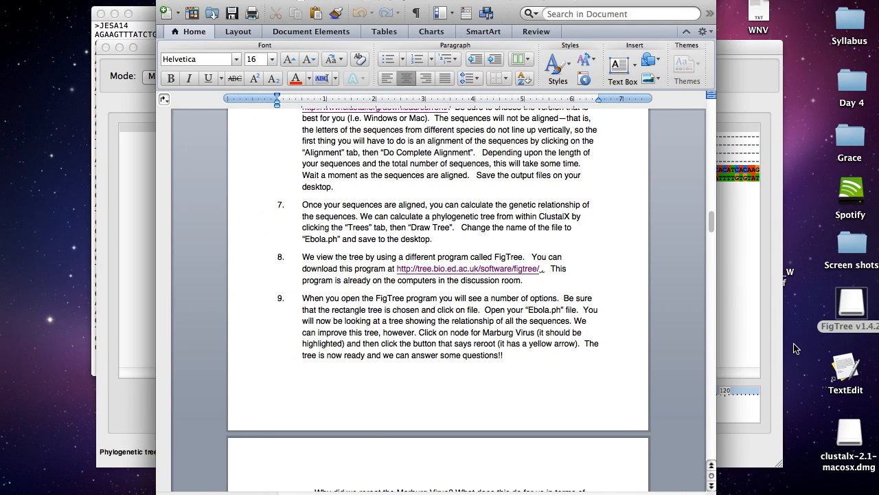
Step: Open the FigTree v1.4.2 disk's lib folder and run figtree.jar
{"action": "double_click", "coordinate": [851, 306]}
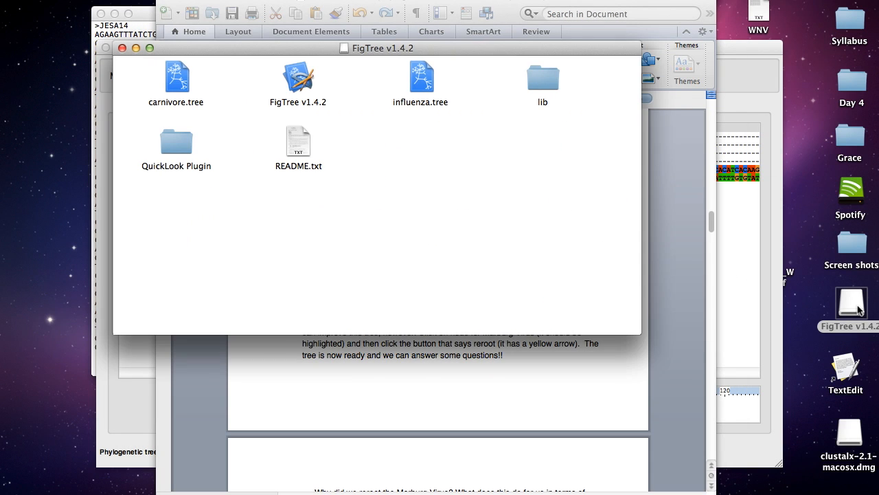
{"action": "mouse_move", "coordinate": [498, 262]}
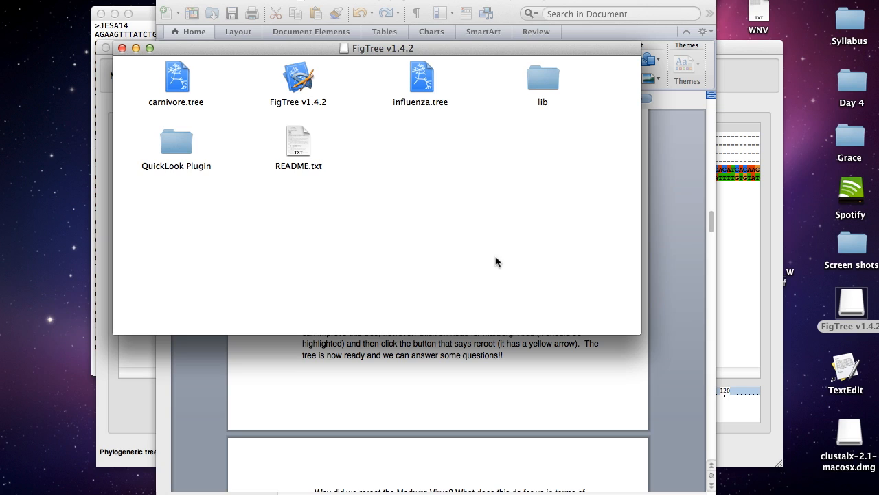
{"action": "mouse_move", "coordinate": [546, 94]}
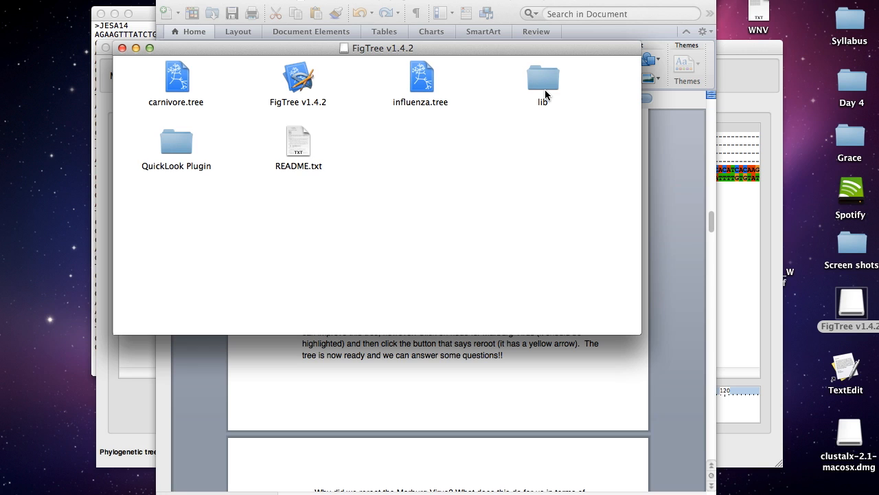
{"action": "mouse_move", "coordinate": [545, 81]}
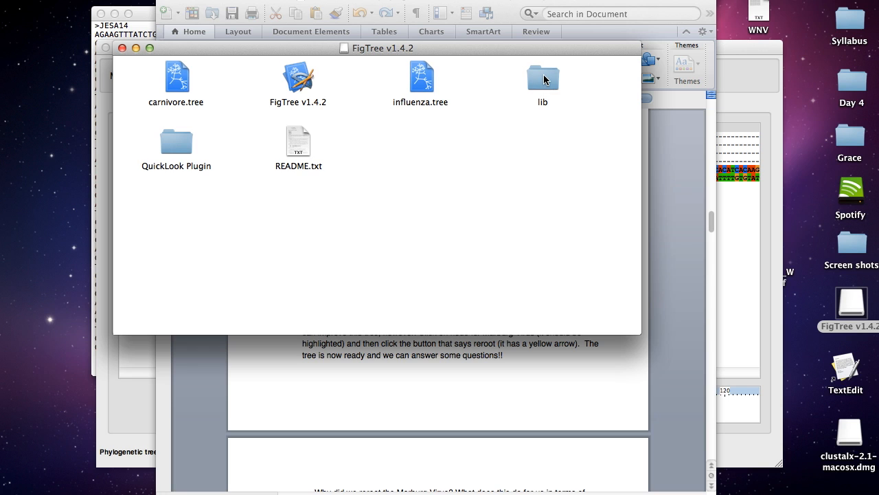
{"action": "double_click", "coordinate": [542, 77]}
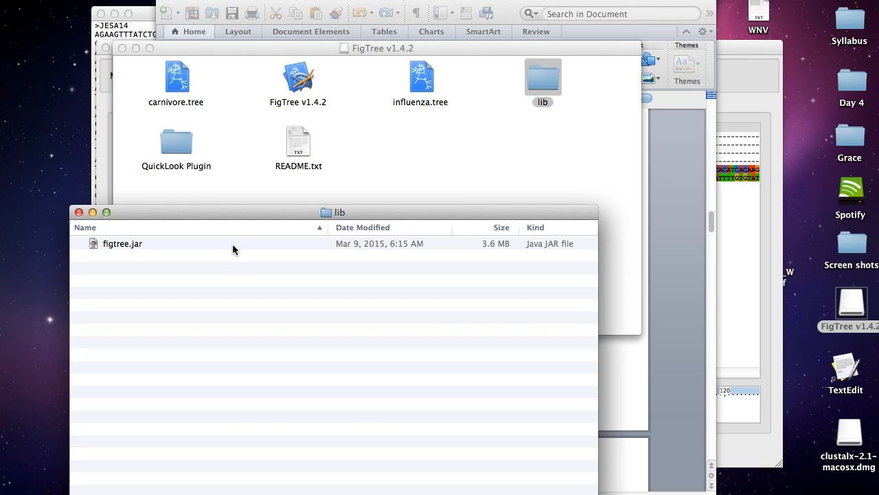
{"action": "left_click", "coordinate": [123, 243]}
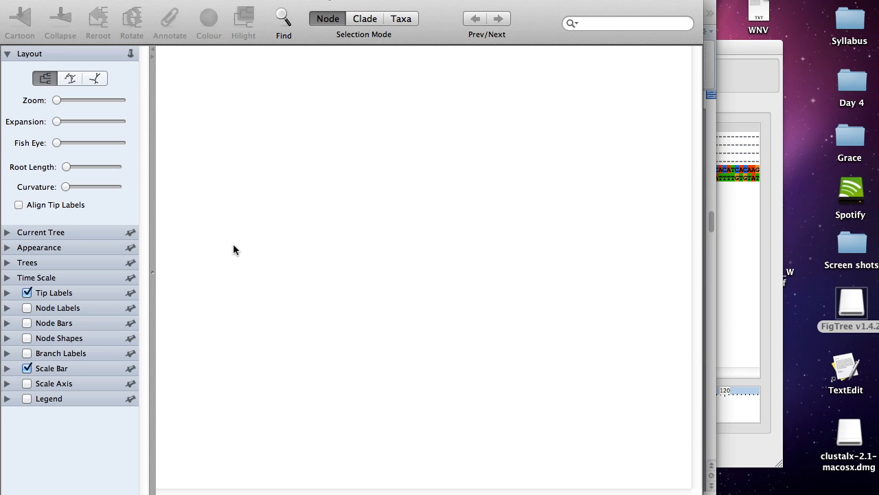
{"action": "mouse_move", "coordinate": [165, 195]}
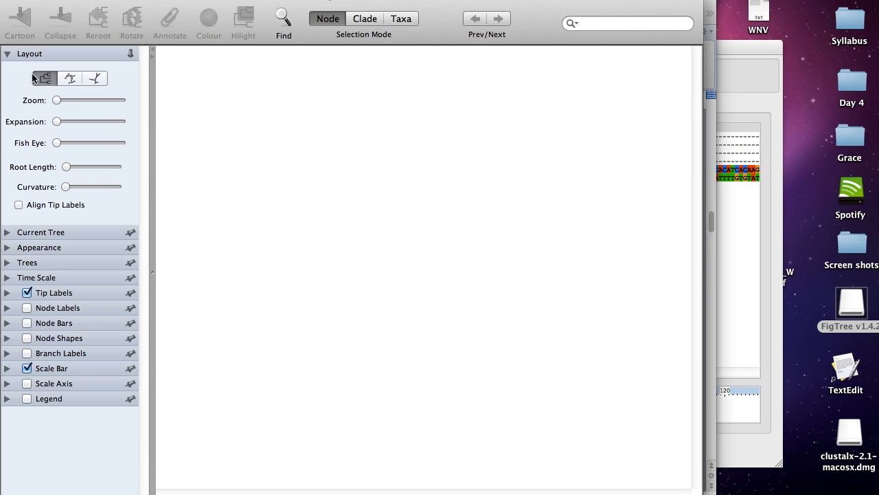
{"action": "mouse_move", "coordinate": [44, 78]}
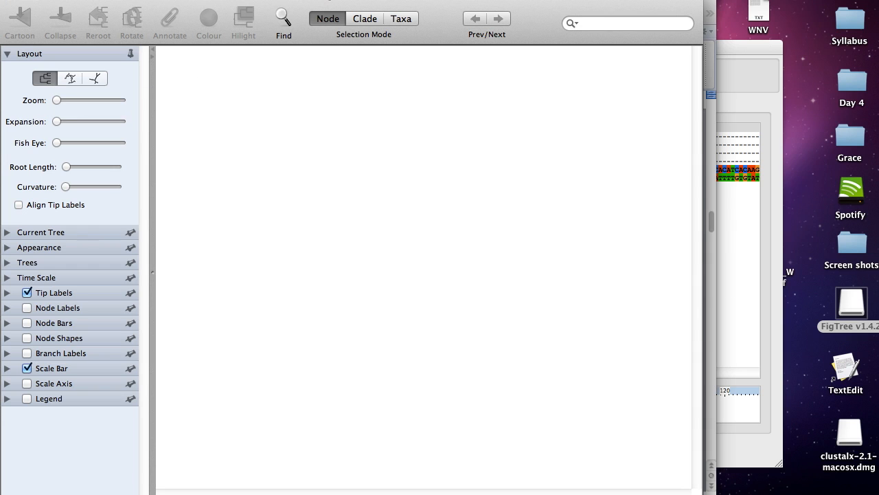
{"action": "mouse_move", "coordinate": [252, 13]}
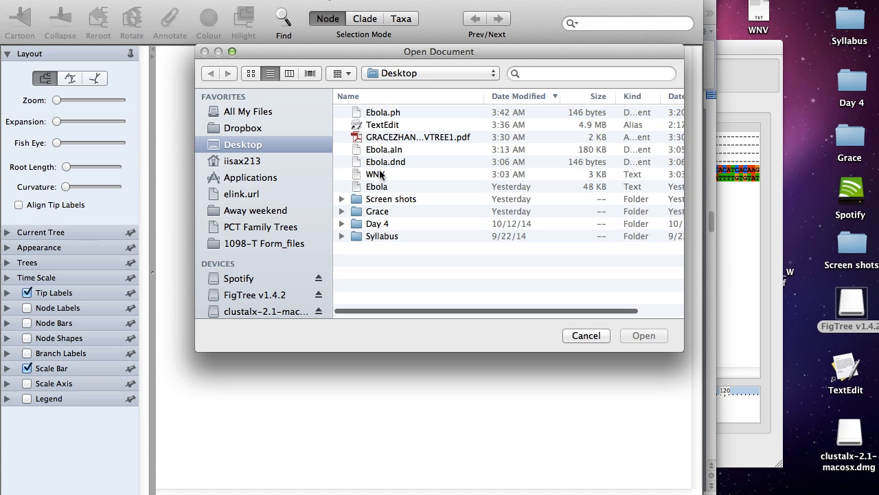
Step: Open Ebola.ph from the Desktop in FigTree
{"action": "left_click", "coordinate": [383, 112]}
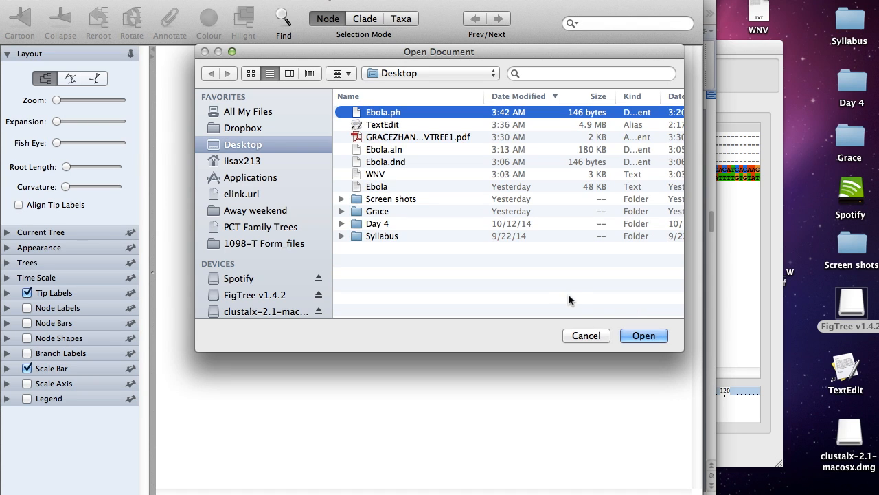
{"action": "left_click", "coordinate": [644, 335]}
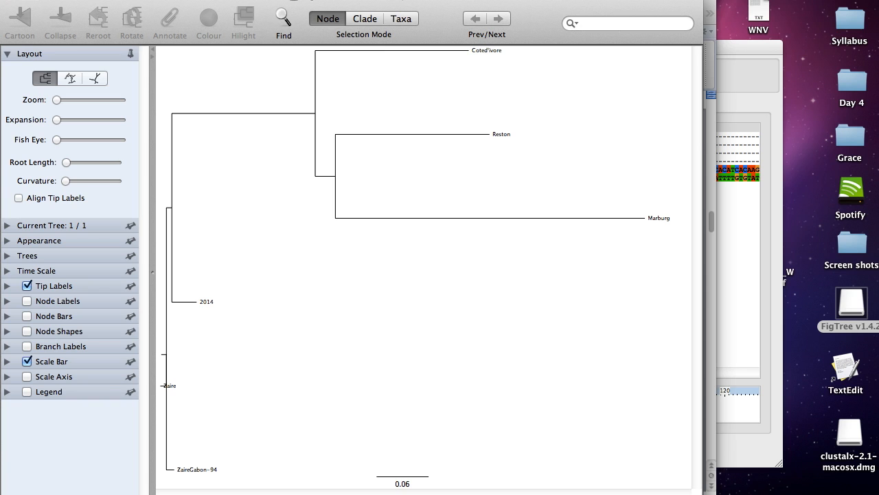
{"action": "mouse_move", "coordinate": [255, 478]}
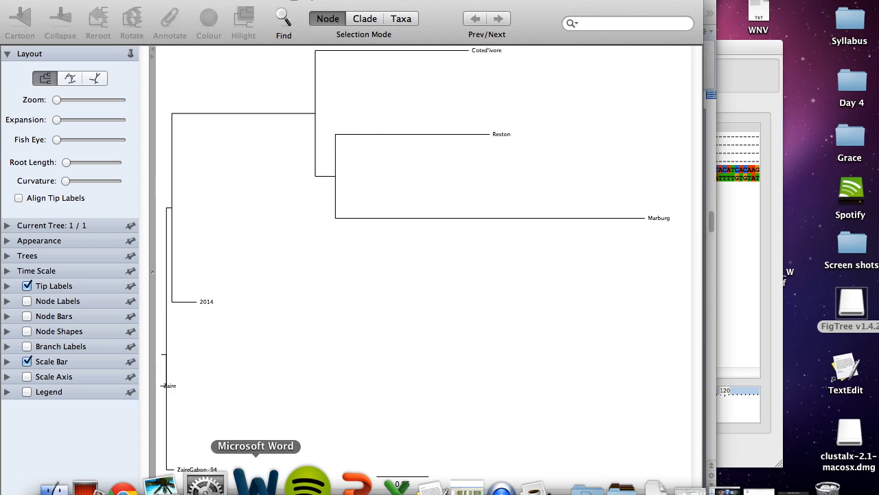
Step: Return to the Word assignment and scroll up to Figure 2's tree and intro paragraph
{"action": "left_click", "coordinate": [254, 479]}
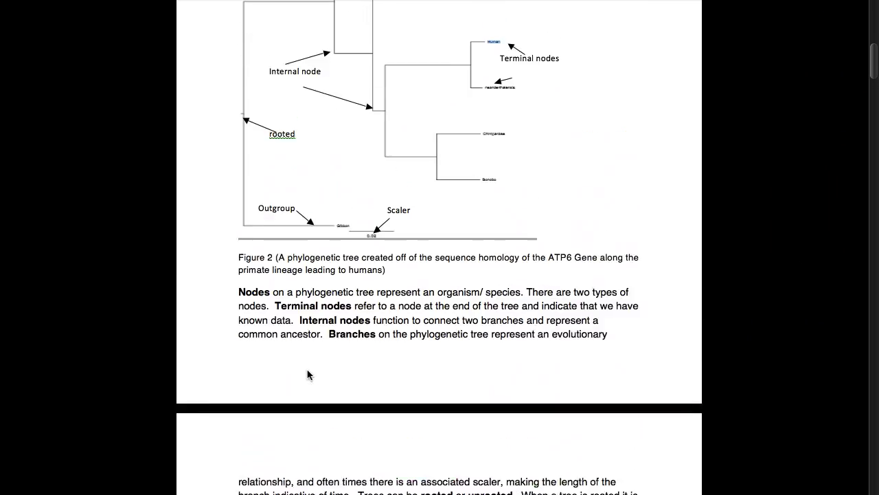
{"action": "scroll", "scroll_direction": "up", "scroll_amount": 3}
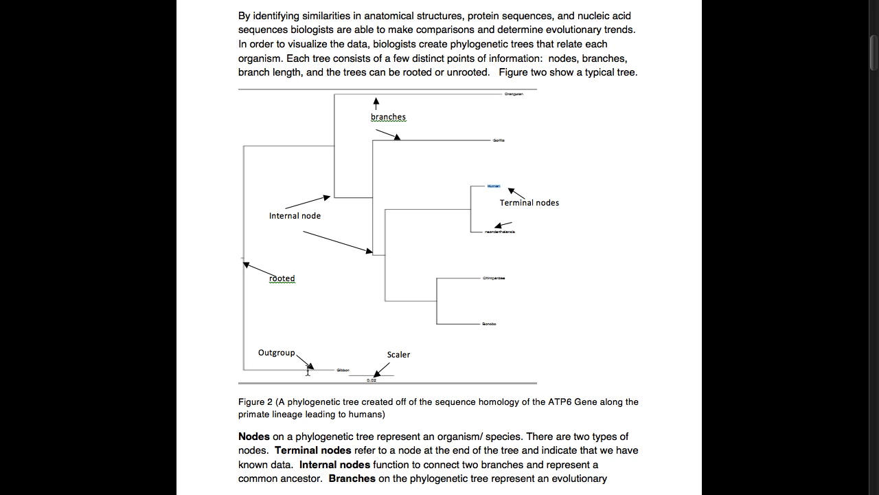
{"action": "mouse_move", "coordinate": [315, 369]}
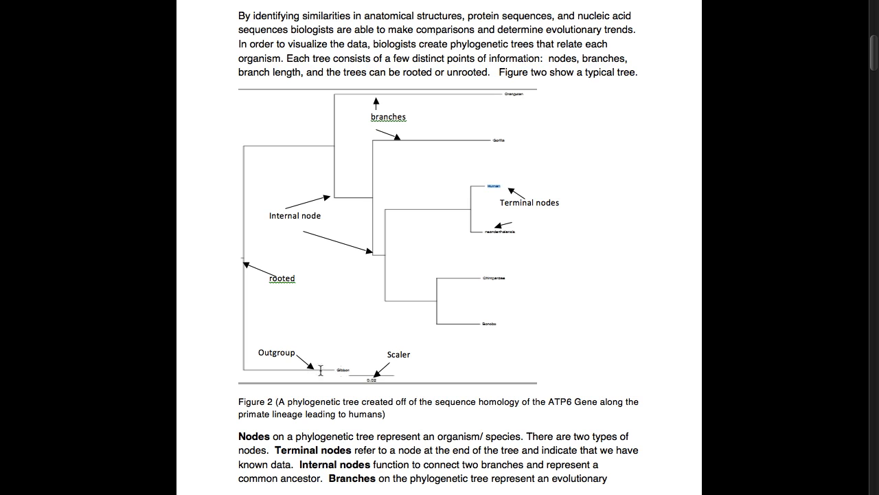
{"action": "mouse_move", "coordinate": [497, 145]}
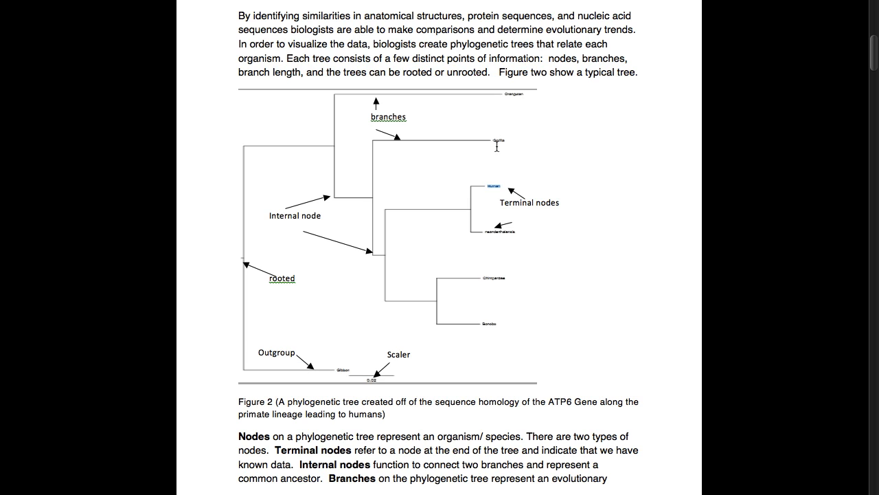
{"action": "left_click", "coordinate": [529, 203]}
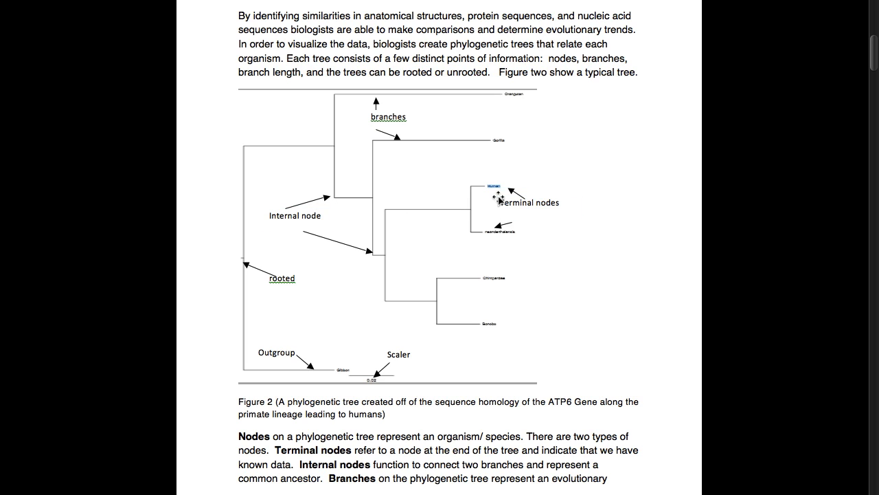
{"action": "left_click", "coordinate": [529, 202]}
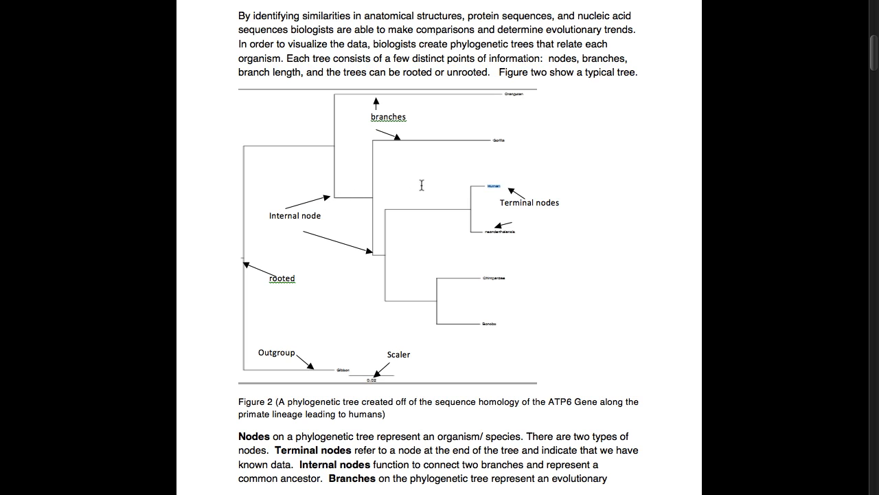
{"action": "mouse_move", "coordinate": [338, 200]}
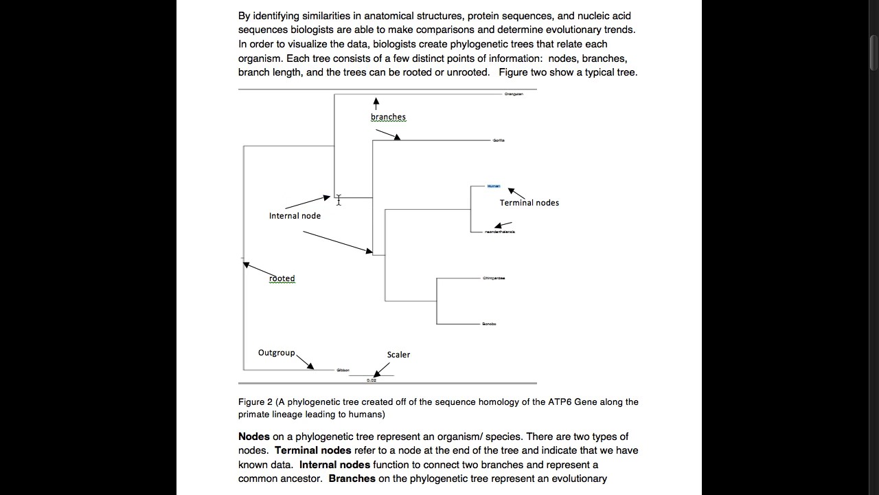
{"action": "mouse_move", "coordinate": [502, 138]}
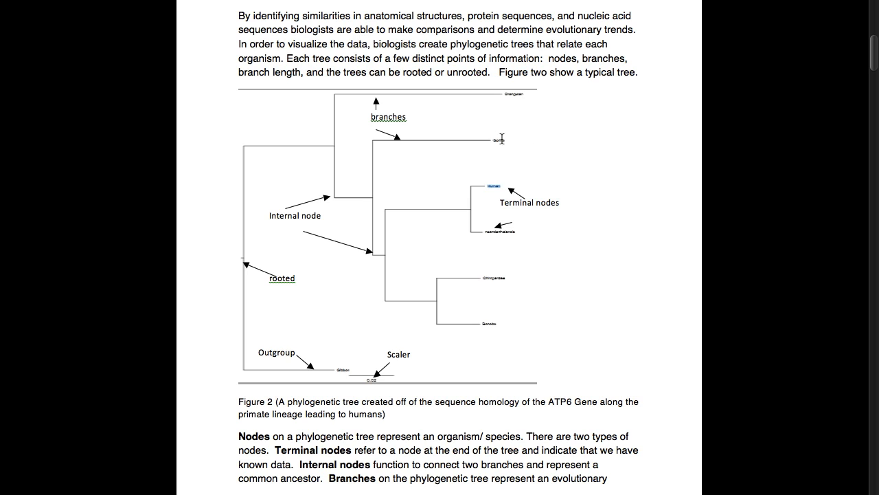
{"action": "mouse_move", "coordinate": [483, 335]}
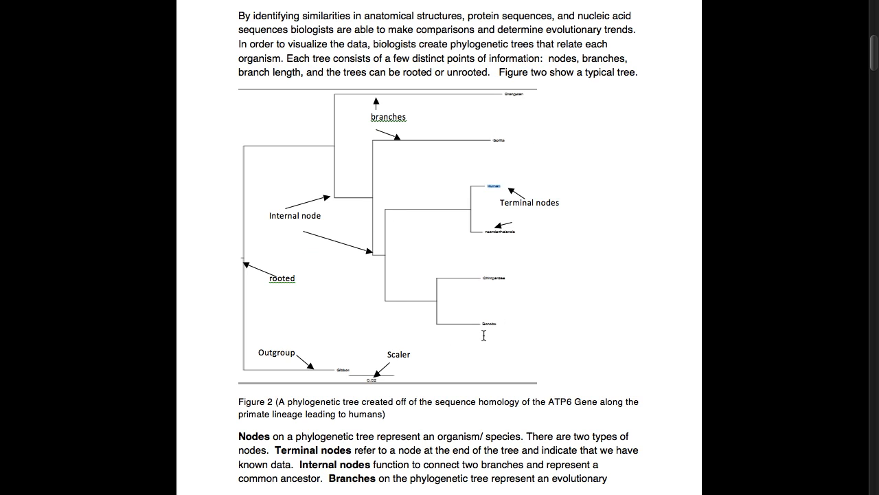
{"action": "mouse_move", "coordinate": [371, 196]}
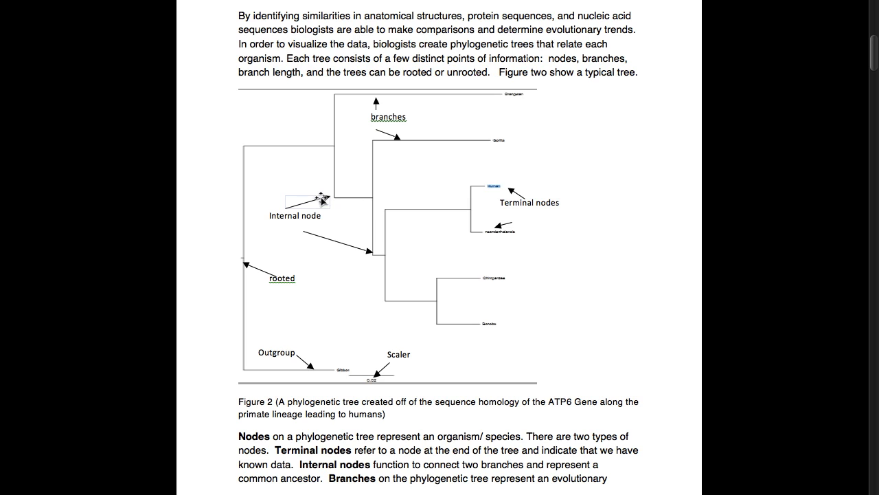
{"action": "mouse_move", "coordinate": [347, 197]}
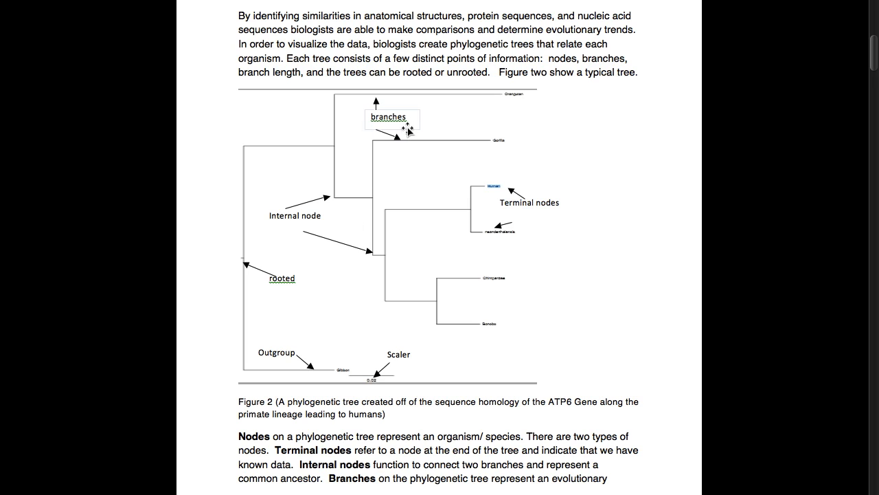
{"action": "mouse_move", "coordinate": [439, 147]}
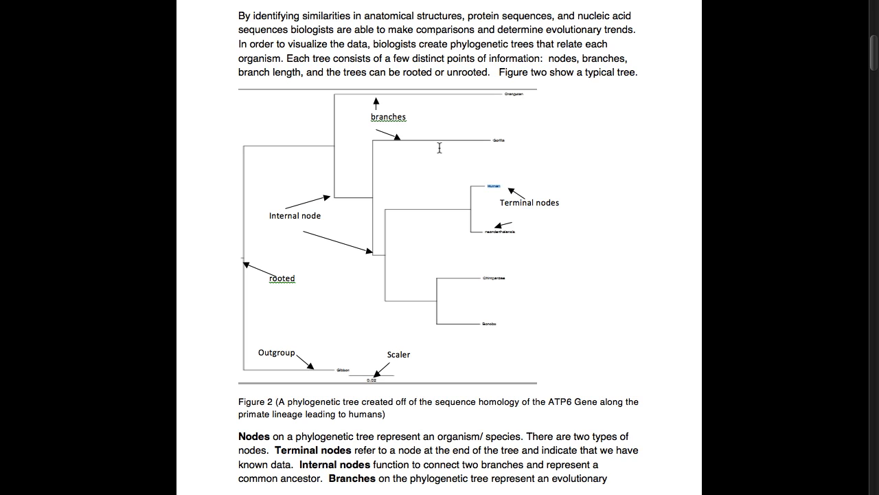
{"action": "mouse_move", "coordinate": [347, 298]}
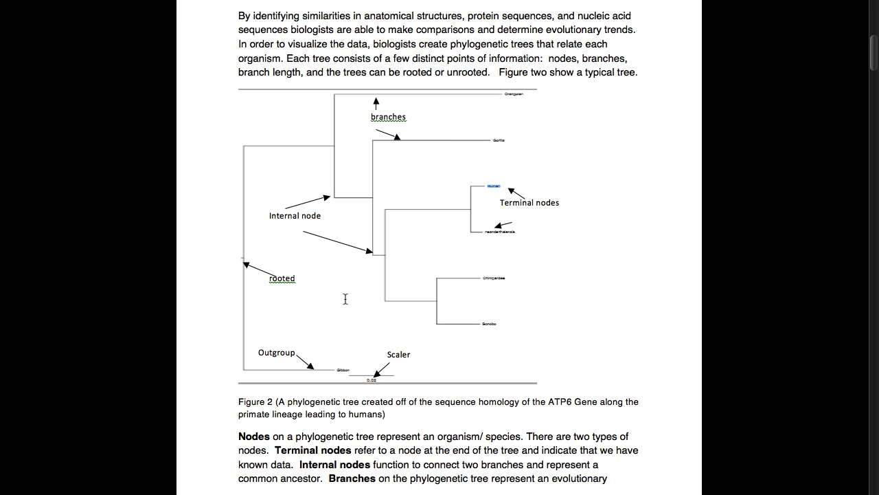
{"action": "mouse_move", "coordinate": [384, 377]}
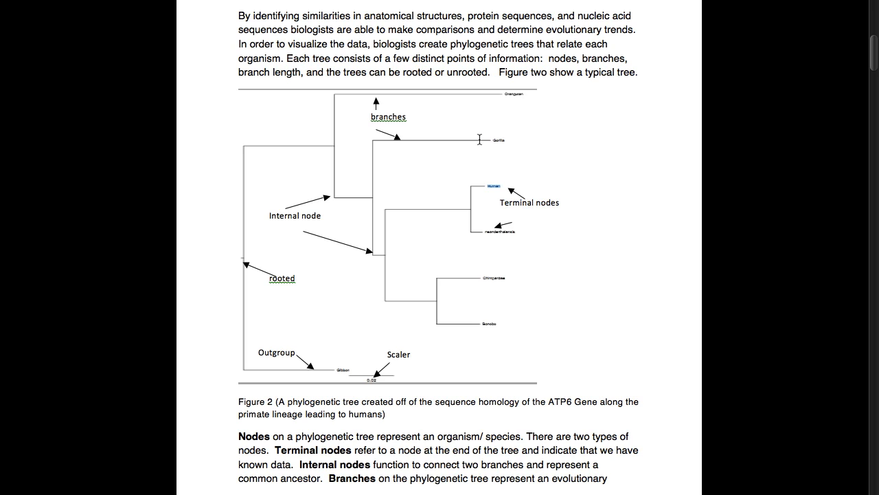
{"action": "mouse_move", "coordinate": [227, 197]}
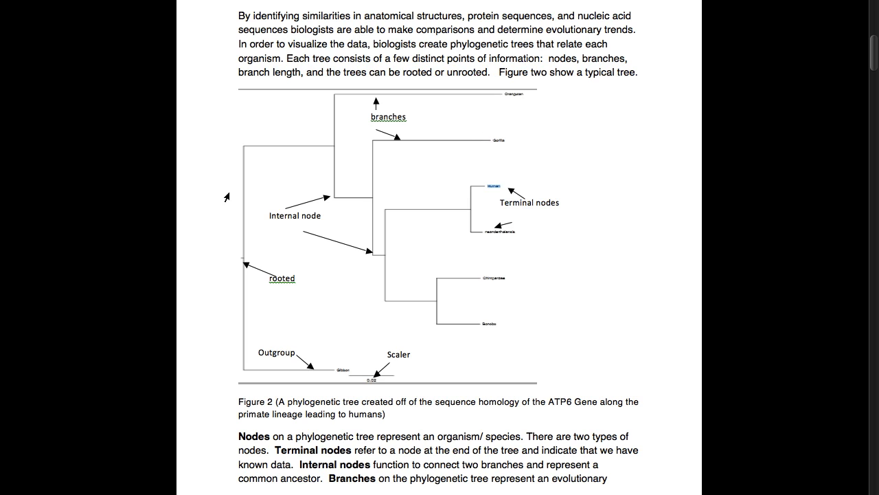
{"action": "mouse_move", "coordinate": [233, 263]}
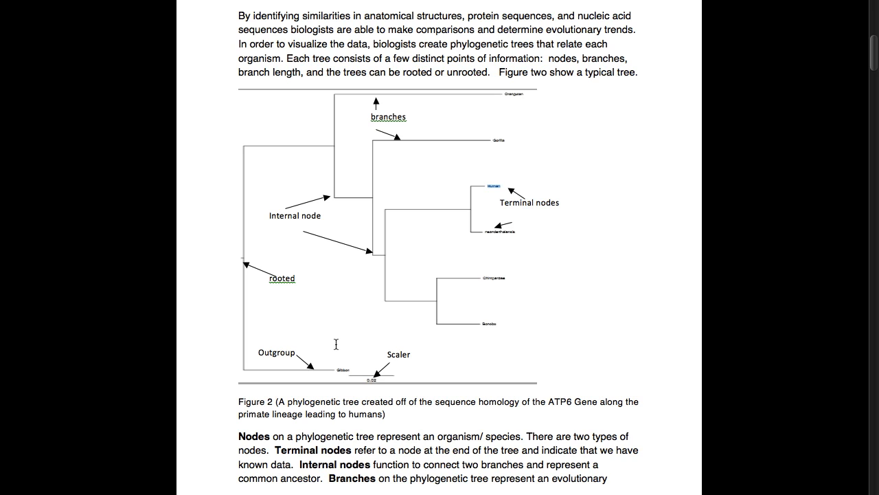
{"action": "mouse_move", "coordinate": [276, 430]}
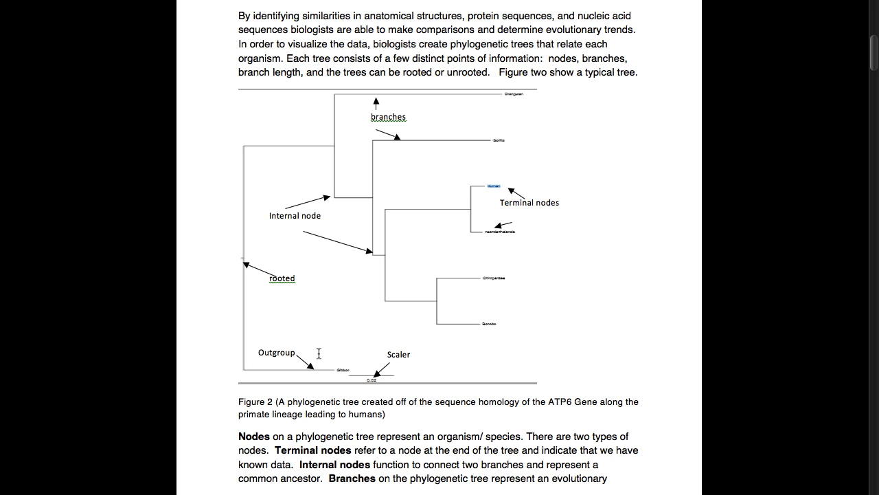
{"action": "mouse_move", "coordinate": [315, 195]}
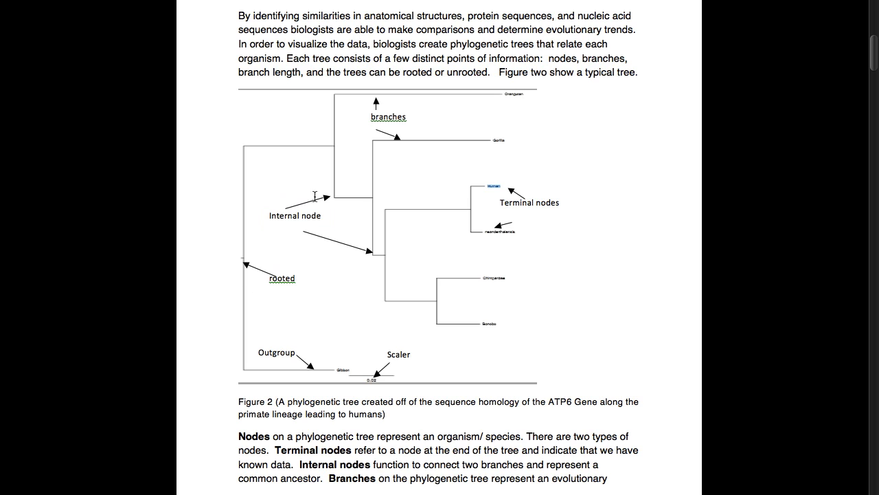
{"action": "mouse_move", "coordinate": [498, 254]}
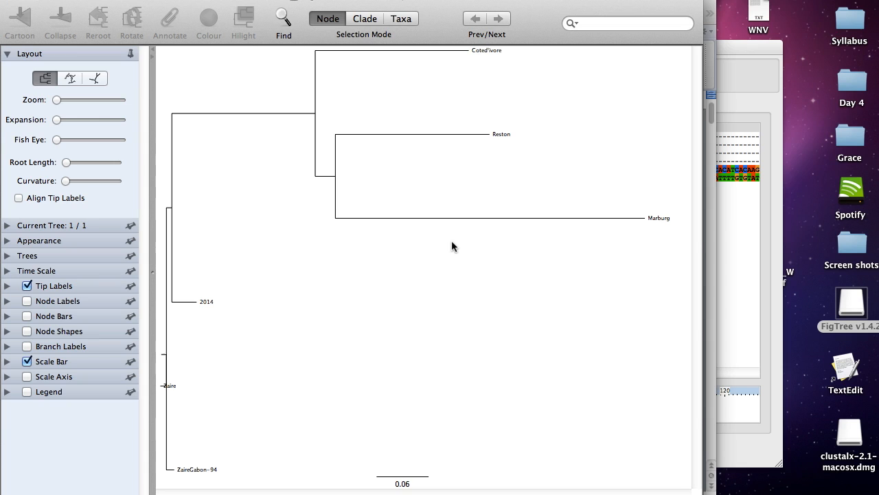
{"action": "mouse_move", "coordinate": [458, 237]}
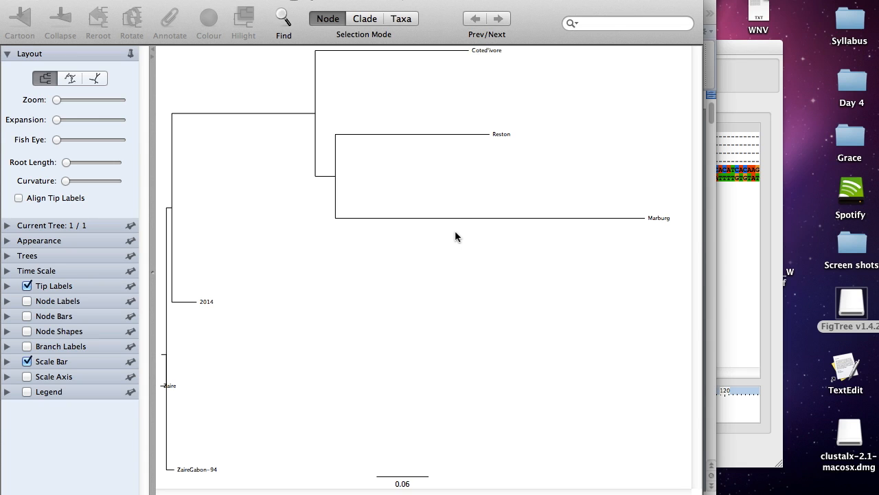
{"action": "mouse_move", "coordinate": [460, 224]}
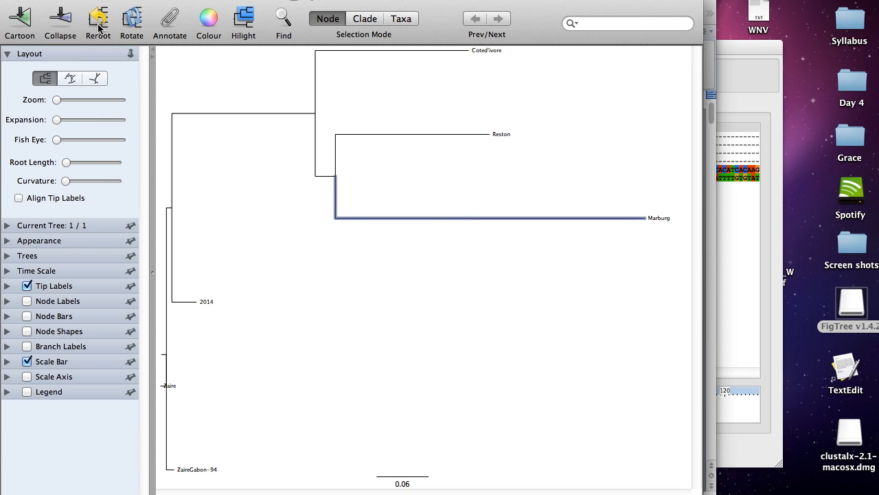
Step: Reroot the Ebola tree on the selected Marburg branch
{"action": "left_click", "coordinate": [98, 20]}
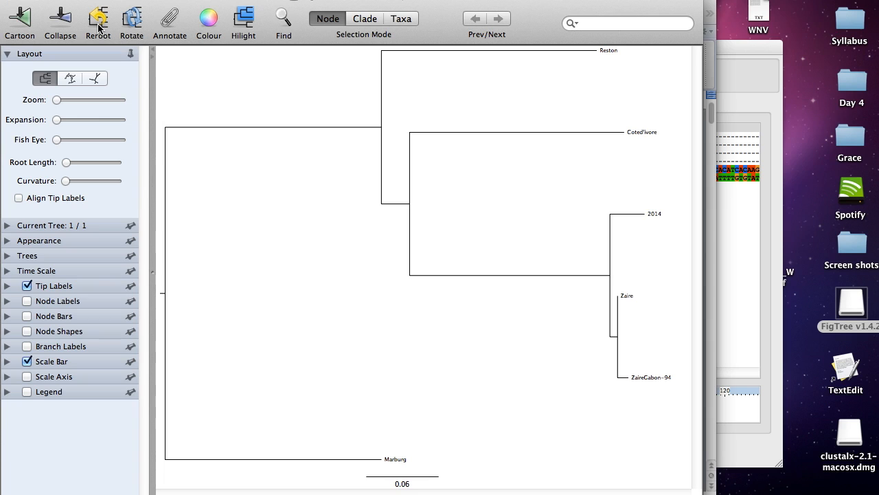
{"action": "mouse_move", "coordinate": [290, 344]}
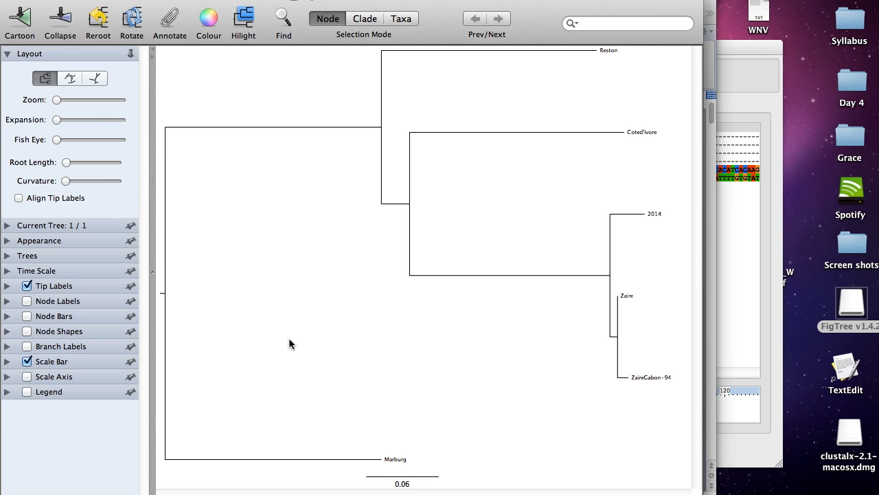
{"action": "mouse_move", "coordinate": [193, 436]}
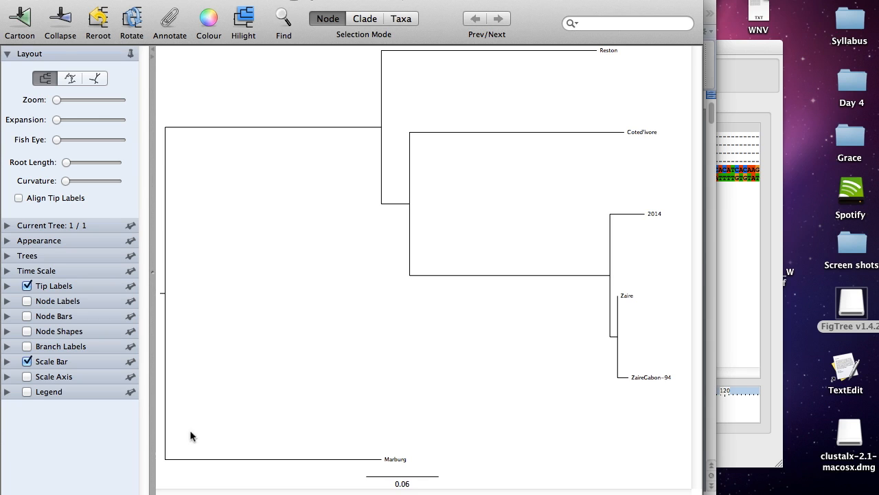
{"action": "mouse_move", "coordinate": [334, 456]}
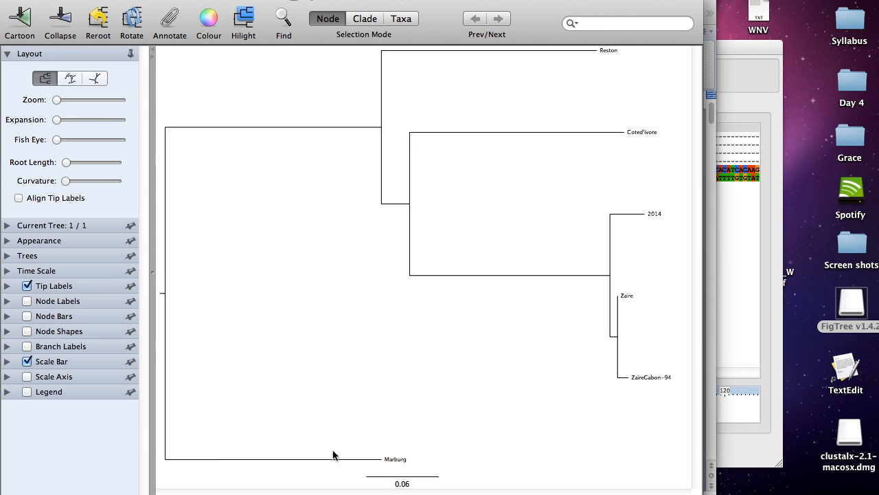
{"action": "mouse_move", "coordinate": [196, 178]}
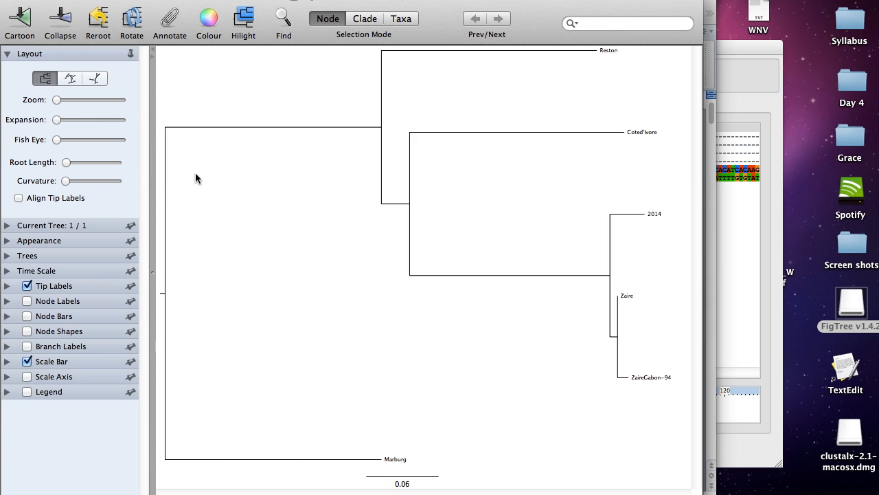
{"action": "mouse_move", "coordinate": [583, 93]}
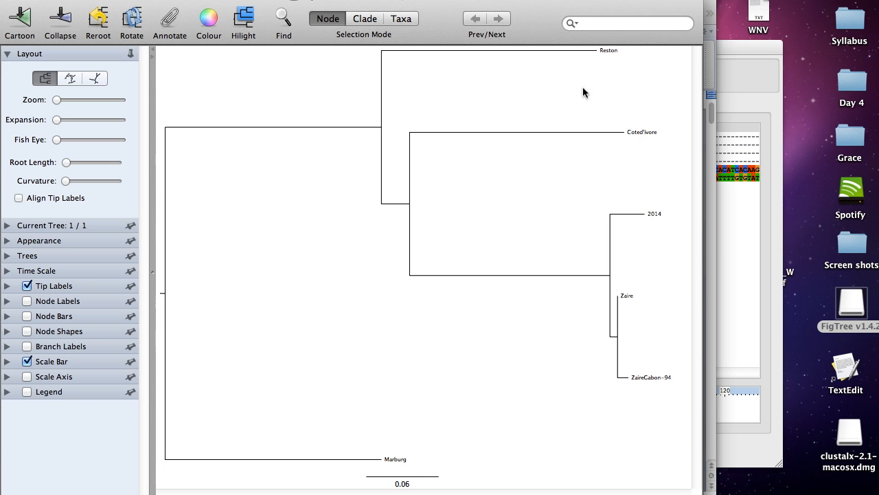
{"action": "mouse_move", "coordinate": [503, 181]}
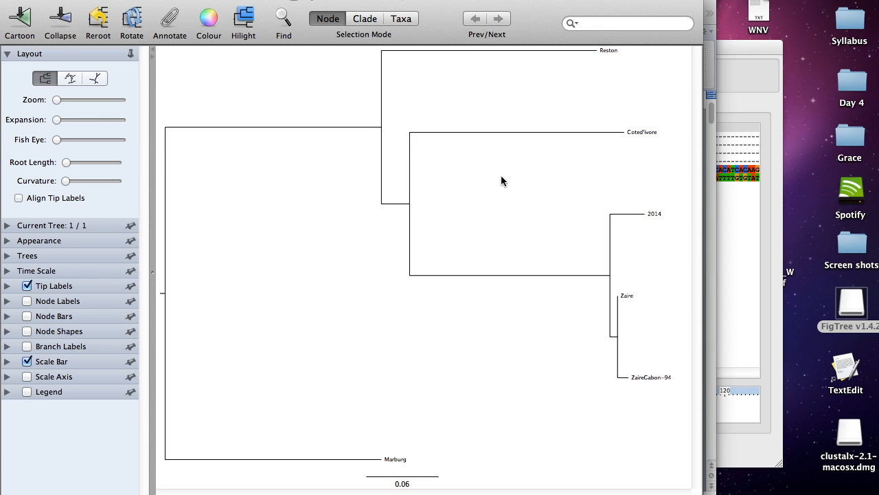
{"action": "mouse_move", "coordinate": [375, 194]}
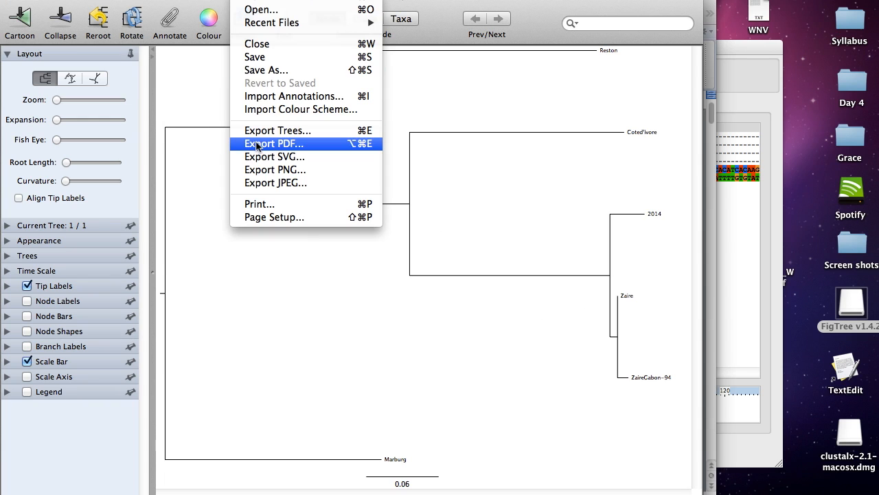
Step: Export the tree as PDF 'GRACEZHANG_WNVTRESS11' to the Desktop, replacing the existing file
{"action": "left_click", "coordinate": [274, 142]}
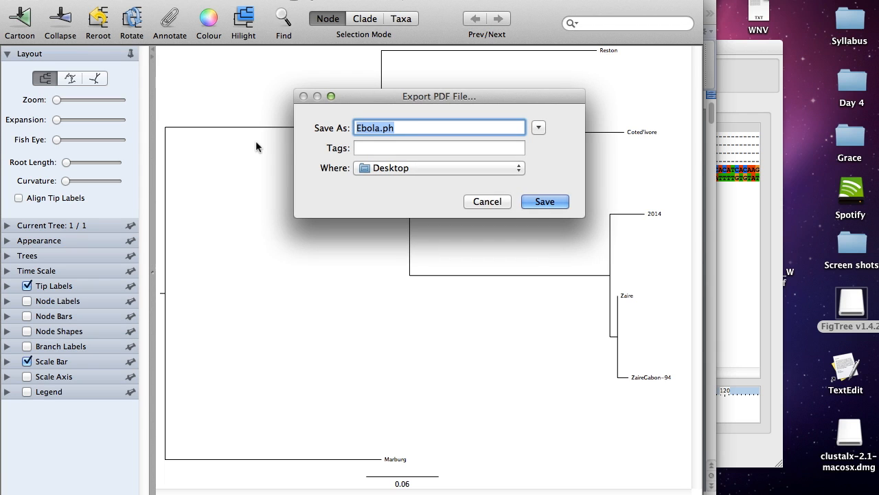
{"action": "type", "text": "GR"}
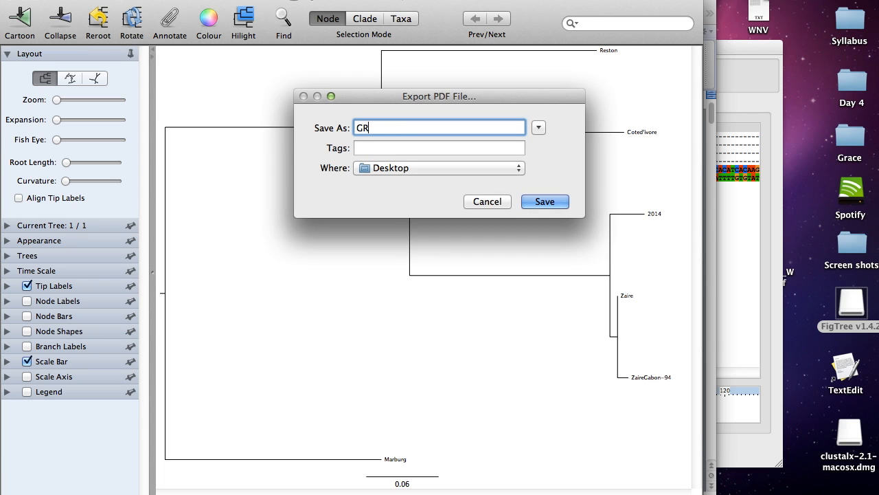
{"action": "type", "text": "ACEZHANG_"}
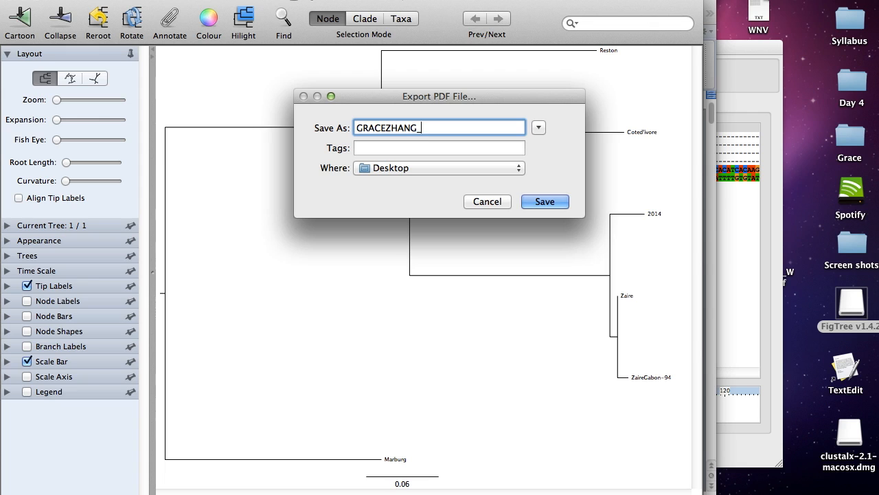
{"action": "type", "text": "WNV"}
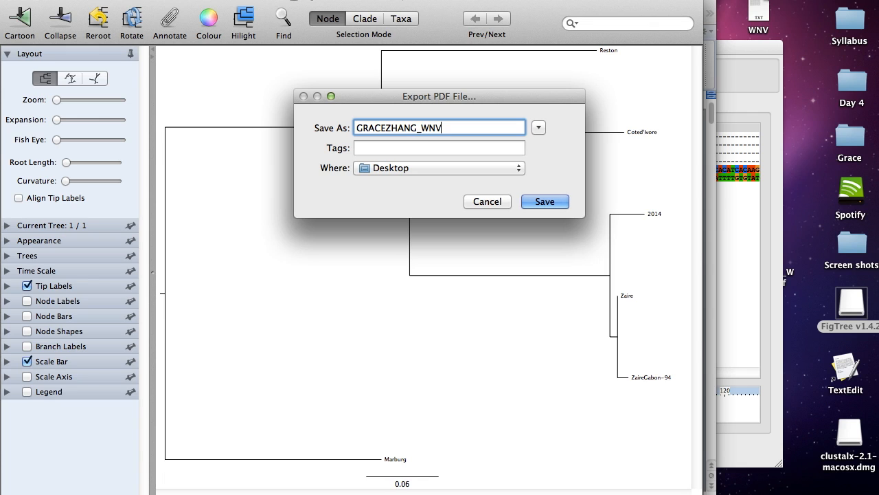
{"action": "type", "text": "TR"}
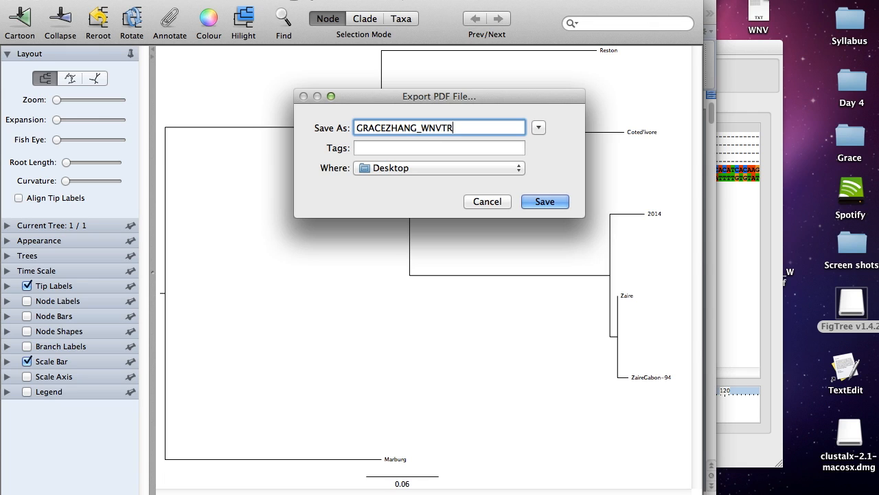
{"action": "type", "text": "ESS1"}
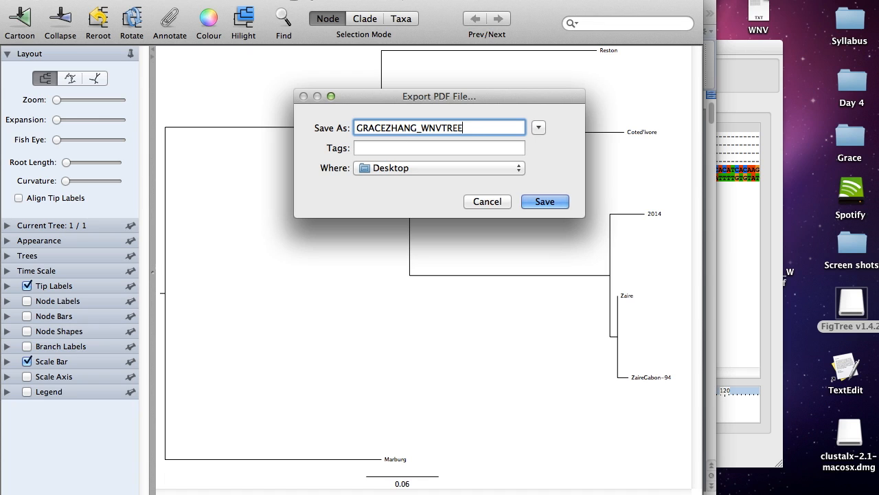
{"action": "type", "text": "1"}
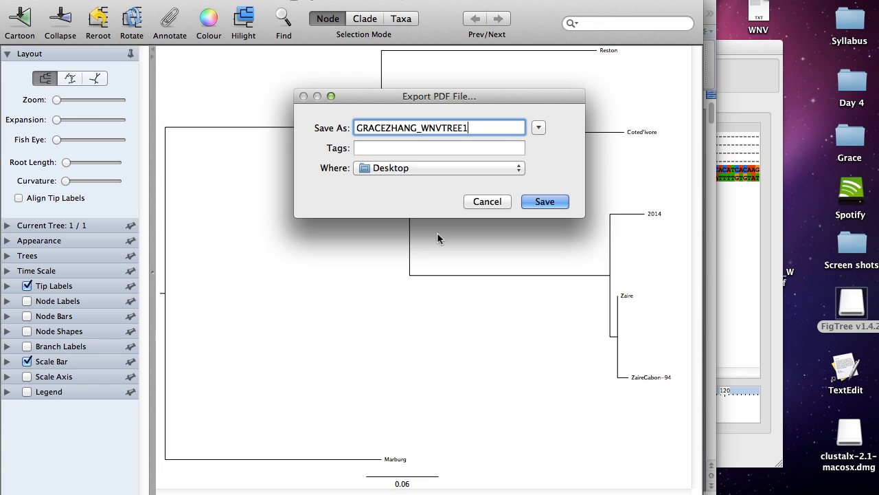
{"action": "mouse_move", "coordinate": [529, 230]}
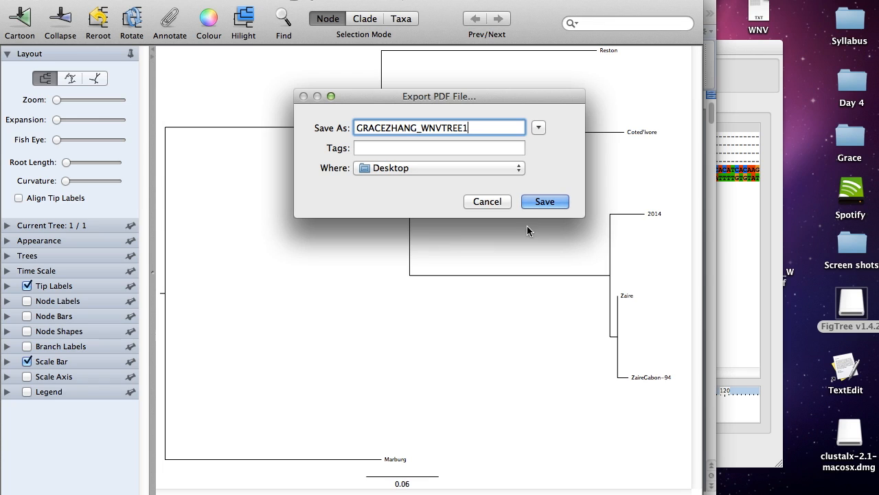
{"action": "left_click", "coordinate": [544, 202]}
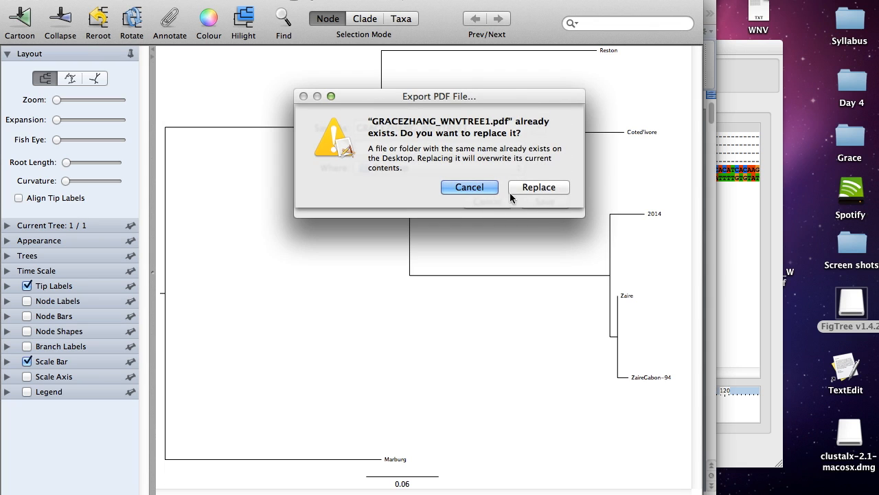
{"action": "left_click", "coordinate": [539, 187]}
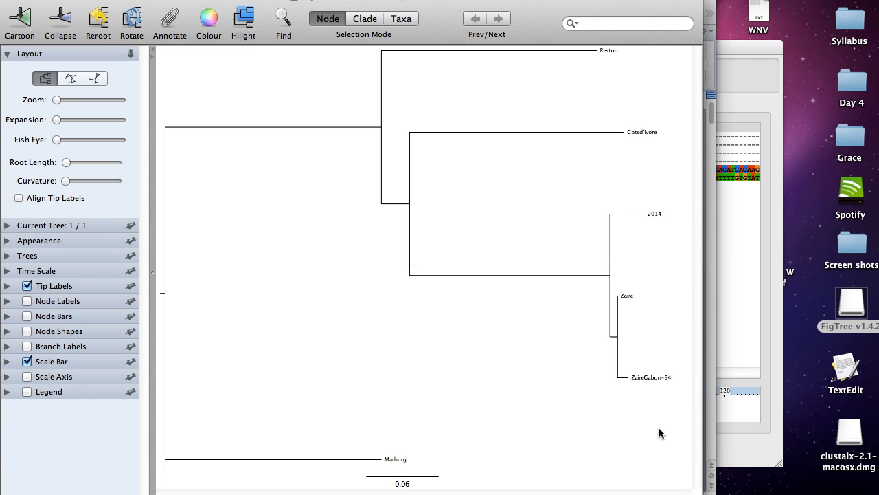
{"action": "mouse_move", "coordinate": [654, 391]}
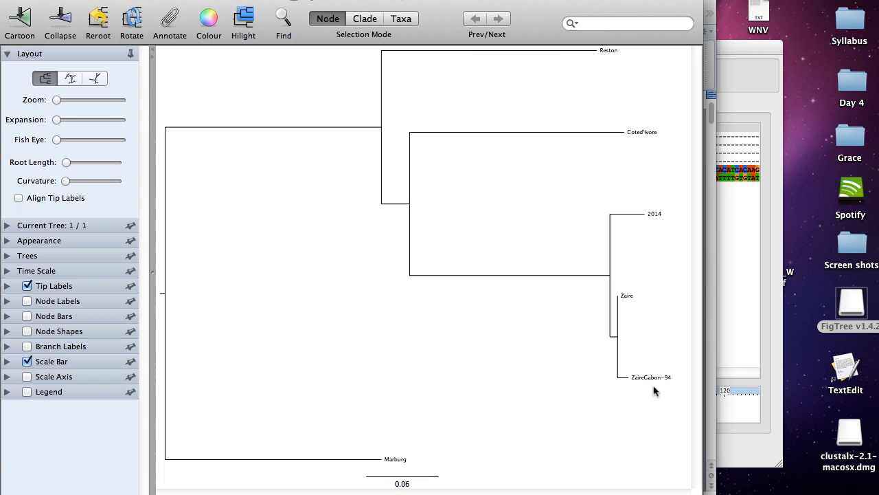
{"action": "mouse_move", "coordinate": [574, 312]}
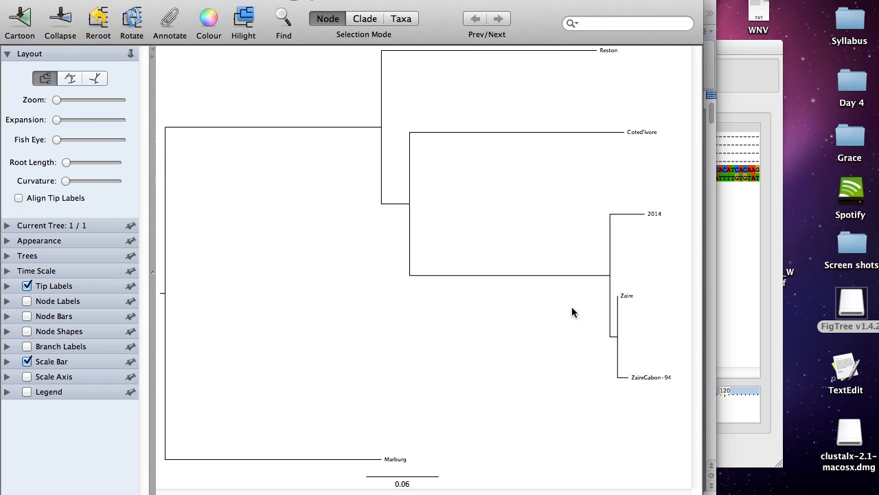
{"action": "mouse_move", "coordinate": [613, 327]}
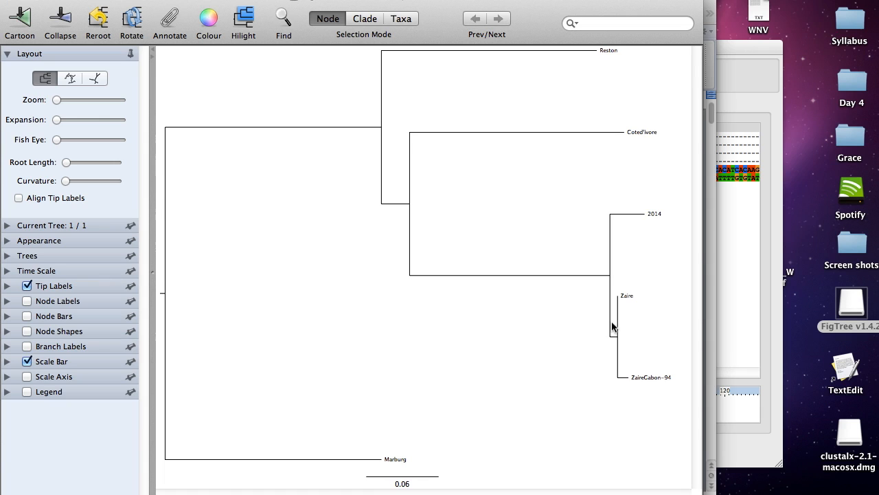
{"action": "mouse_move", "coordinate": [643, 303]}
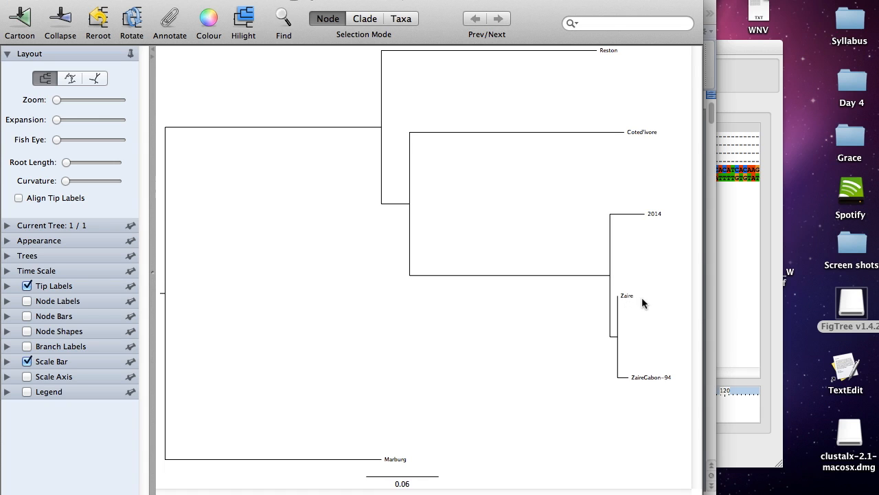
{"action": "mouse_move", "coordinate": [665, 384]}
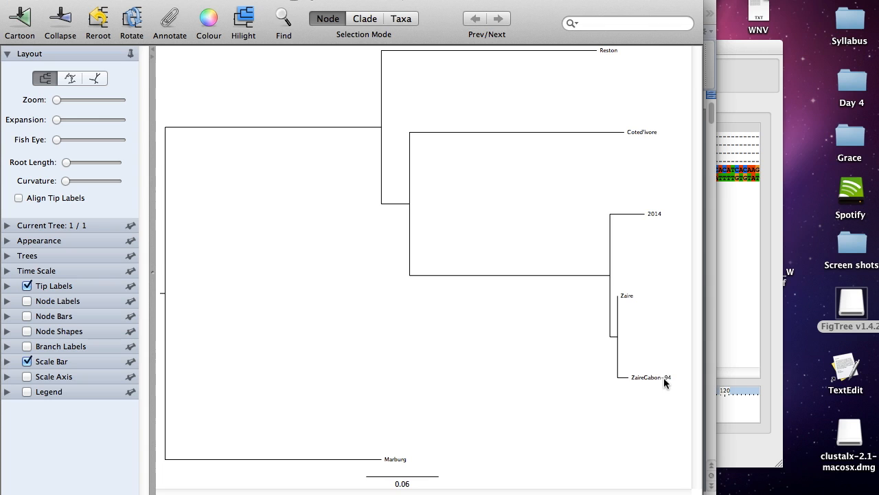
{"action": "mouse_move", "coordinate": [625, 292]}
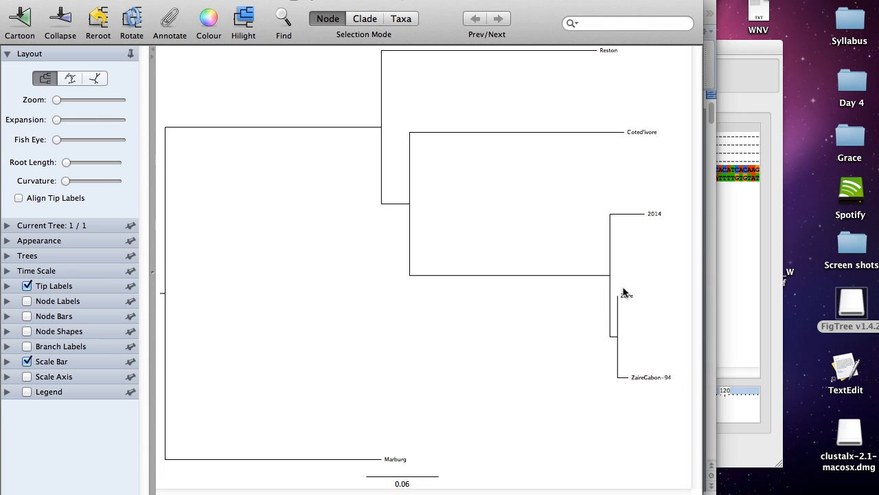
{"action": "mouse_move", "coordinate": [626, 351]}
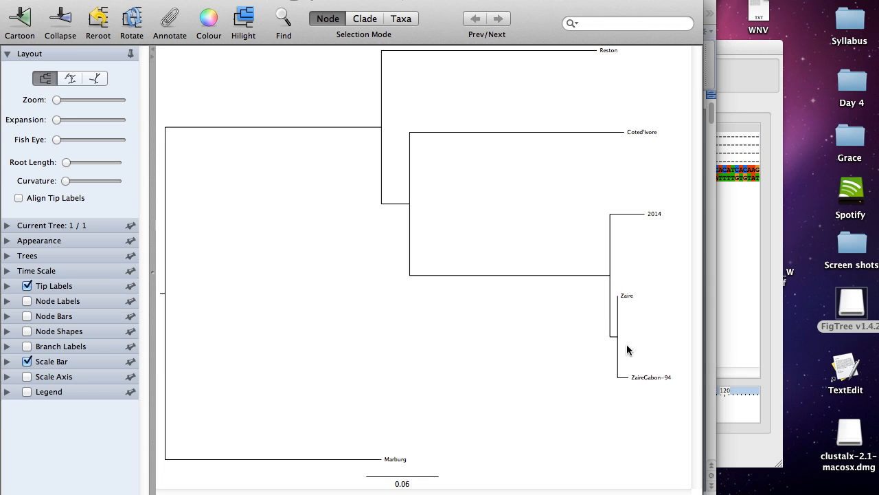
{"action": "mouse_move", "coordinate": [634, 360]}
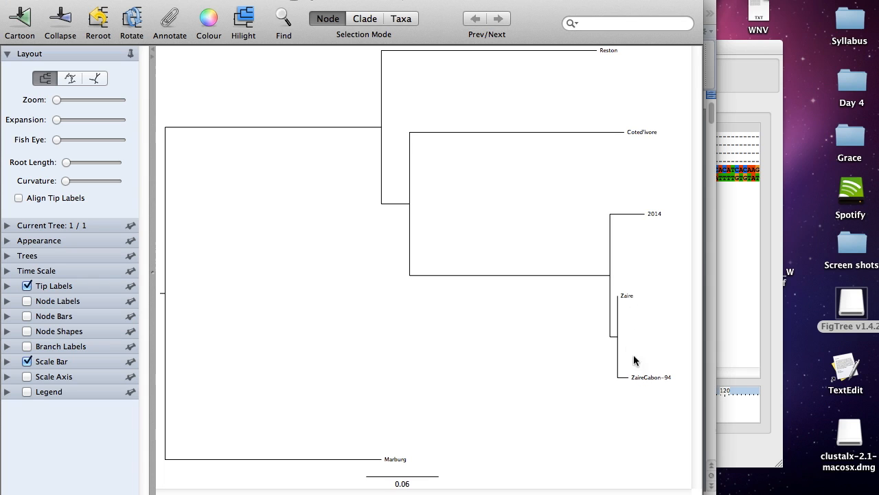
{"action": "mouse_move", "coordinate": [613, 67]}
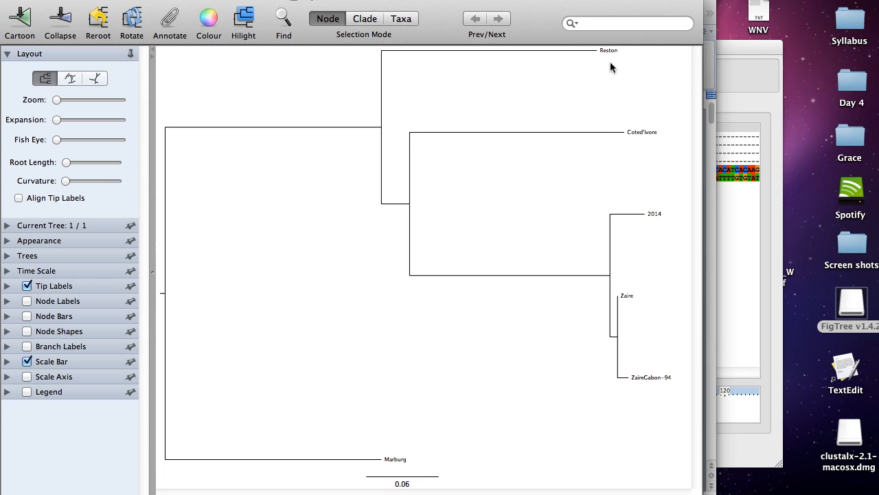
{"action": "mouse_move", "coordinate": [612, 59]}
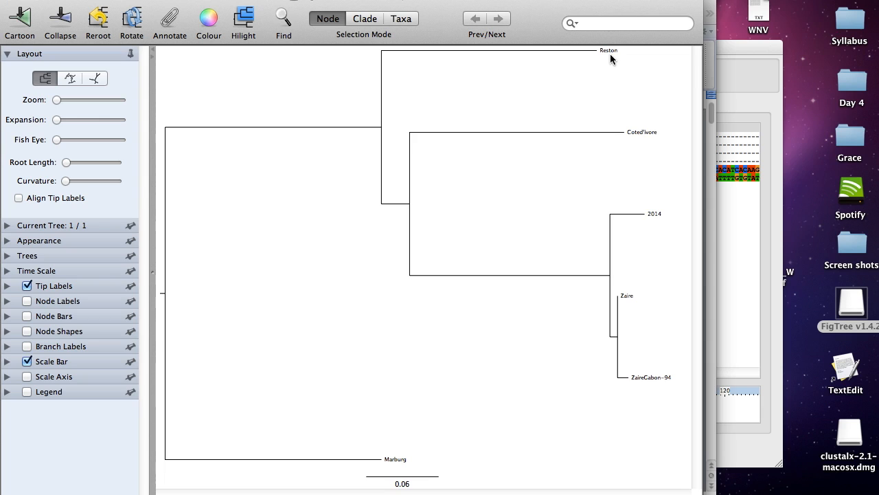
{"action": "mouse_move", "coordinate": [663, 397]}
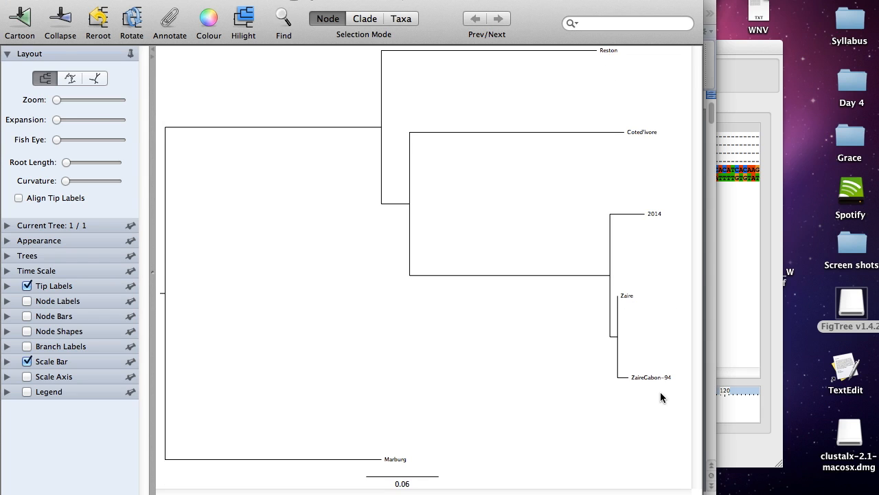
{"action": "mouse_move", "coordinate": [678, 348]}
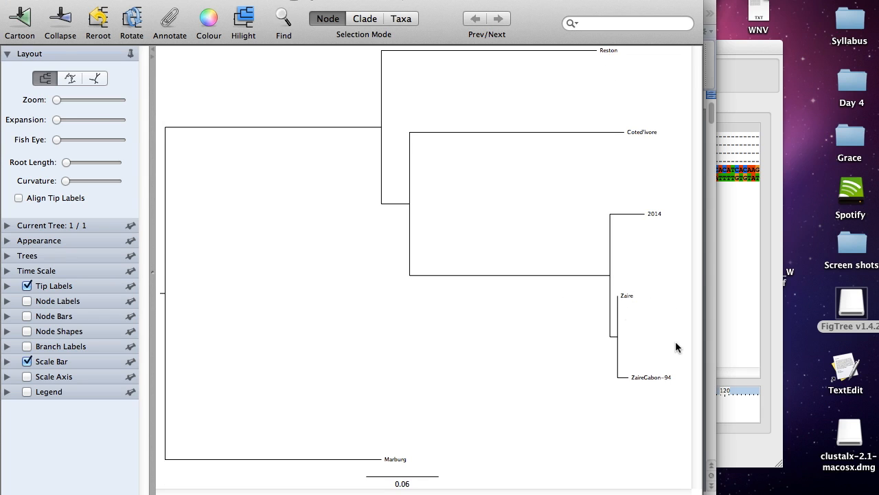
{"action": "mouse_move", "coordinate": [650, 222]}
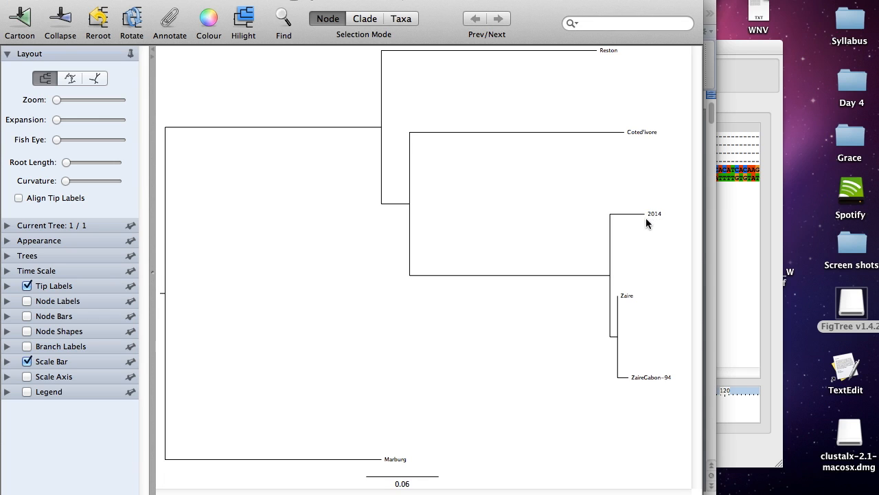
{"action": "mouse_move", "coordinate": [668, 219]}
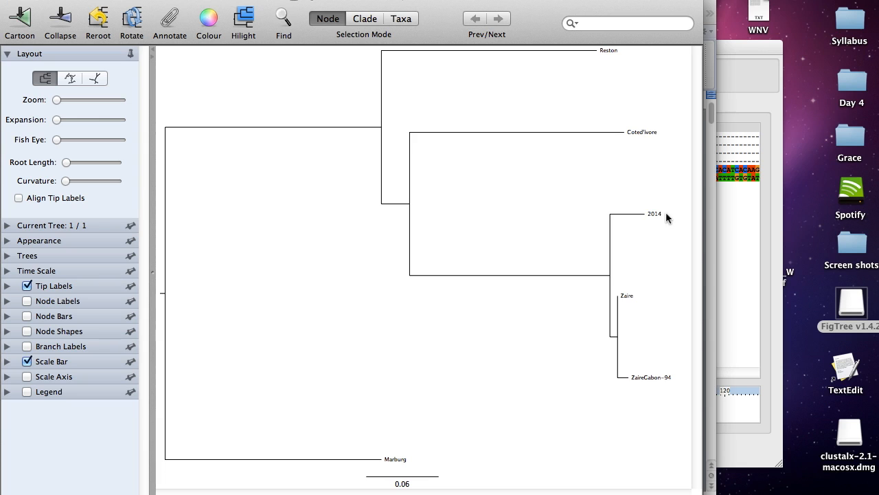
{"action": "mouse_move", "coordinate": [616, 302]}
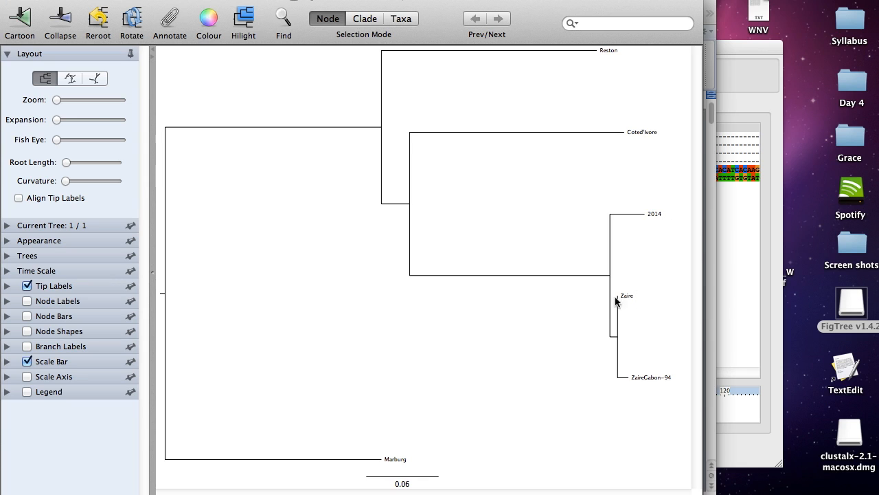
{"action": "mouse_move", "coordinate": [644, 394]}
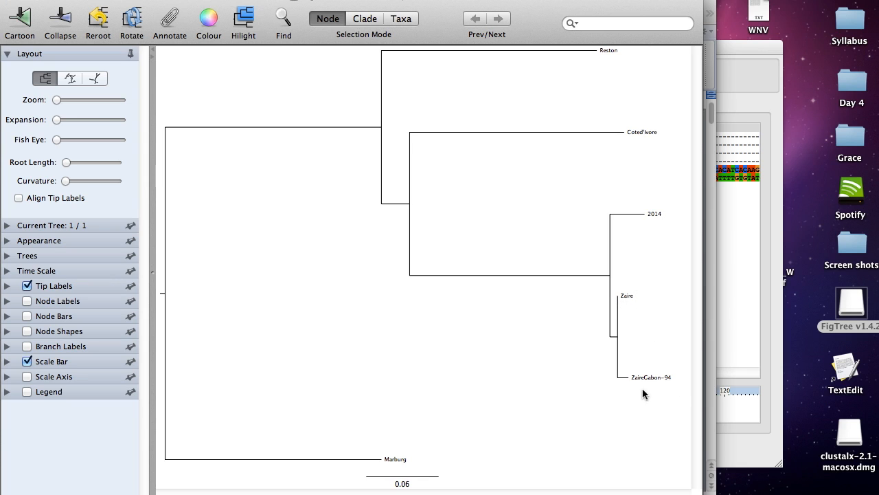
{"action": "mouse_move", "coordinate": [657, 383]}
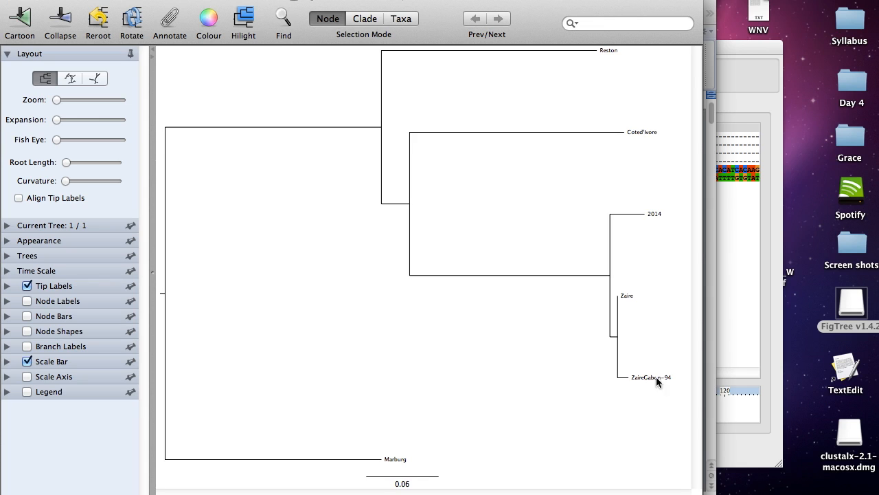
{"action": "mouse_move", "coordinate": [452, 211]}
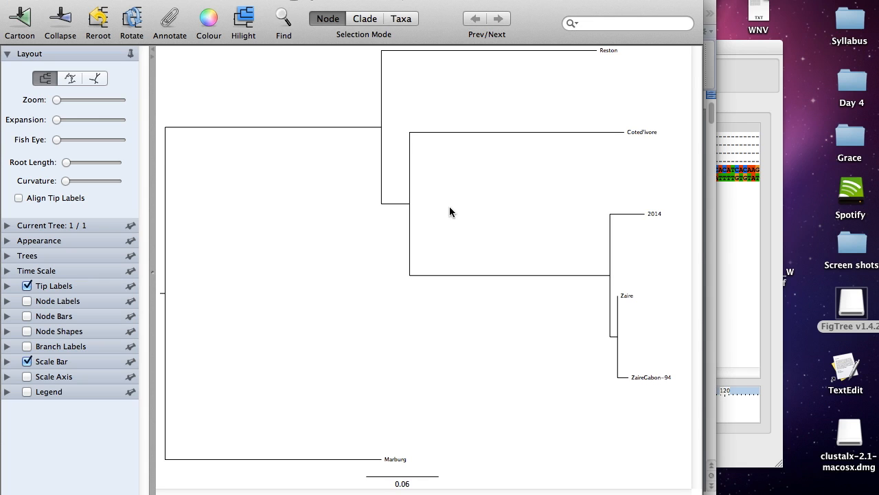
{"action": "mouse_move", "coordinate": [553, 106]}
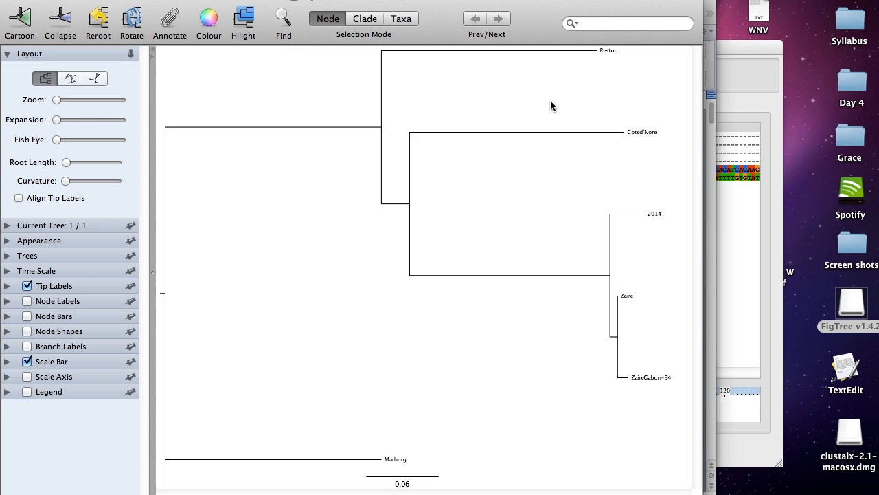